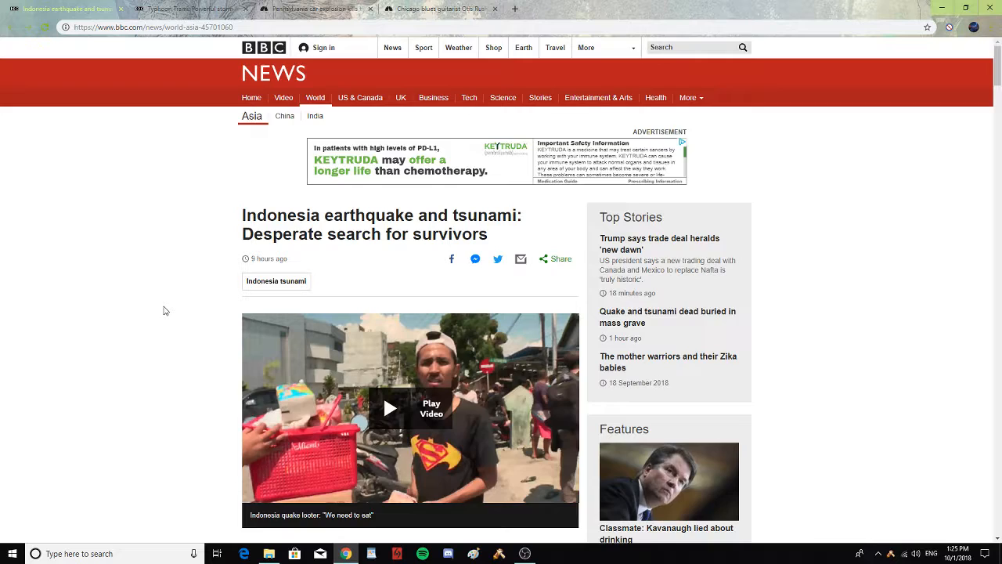
Step: Scroll down through the rest of the BBC tsunami article while it is read aloud
scroll(down, 3)
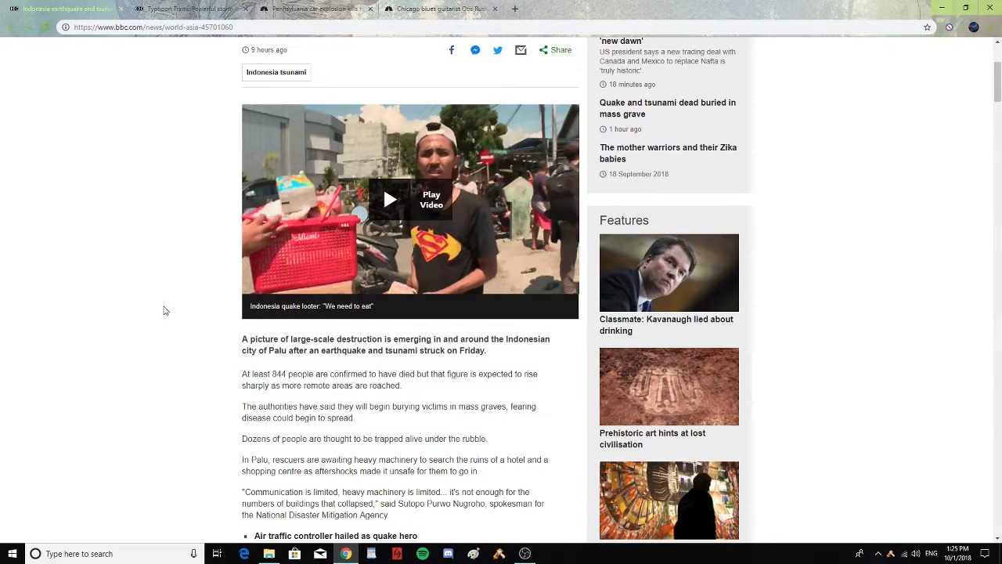
mouse_move(172, 353)
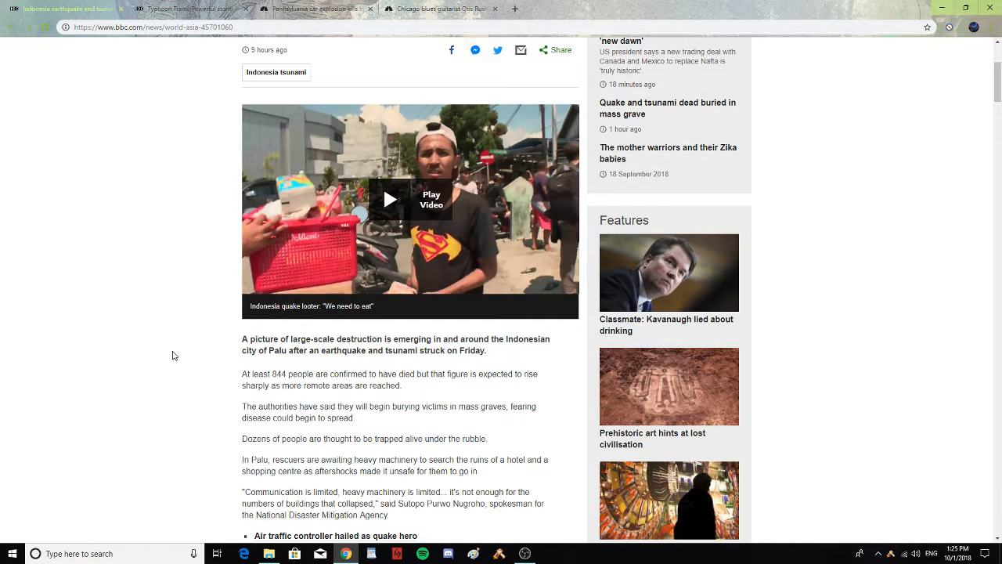
scroll(down, 3)
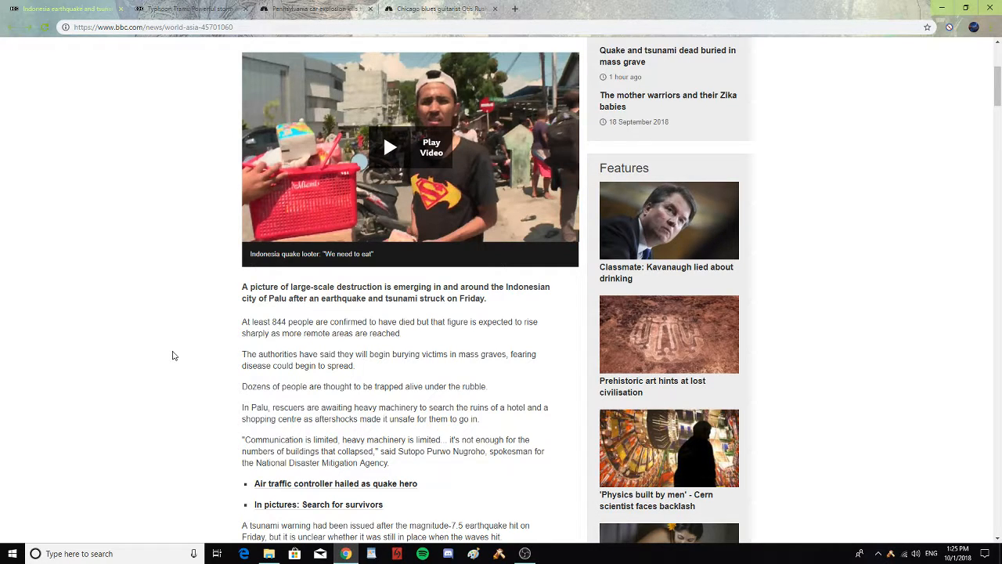
mouse_move(177, 352)
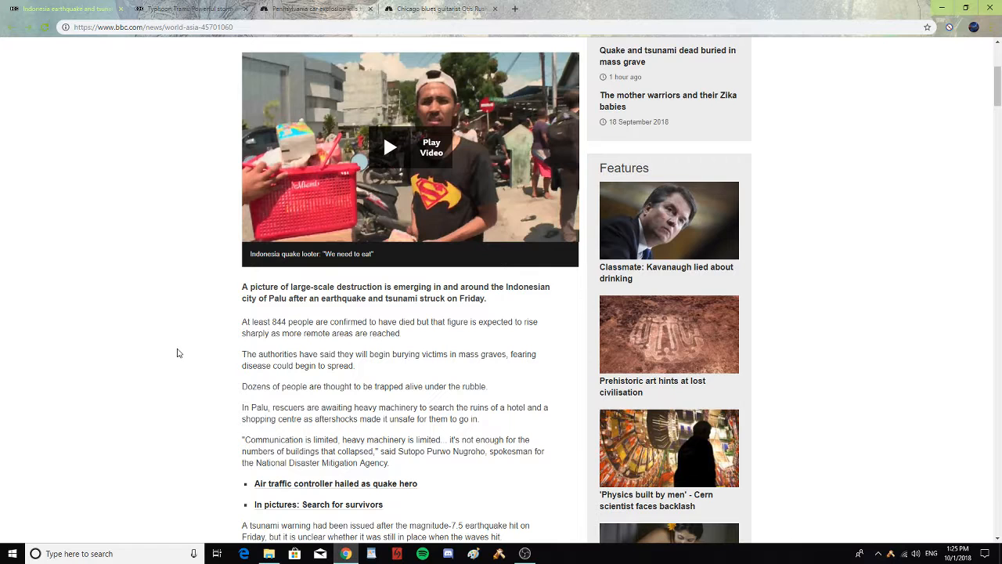
scroll(down, 3)
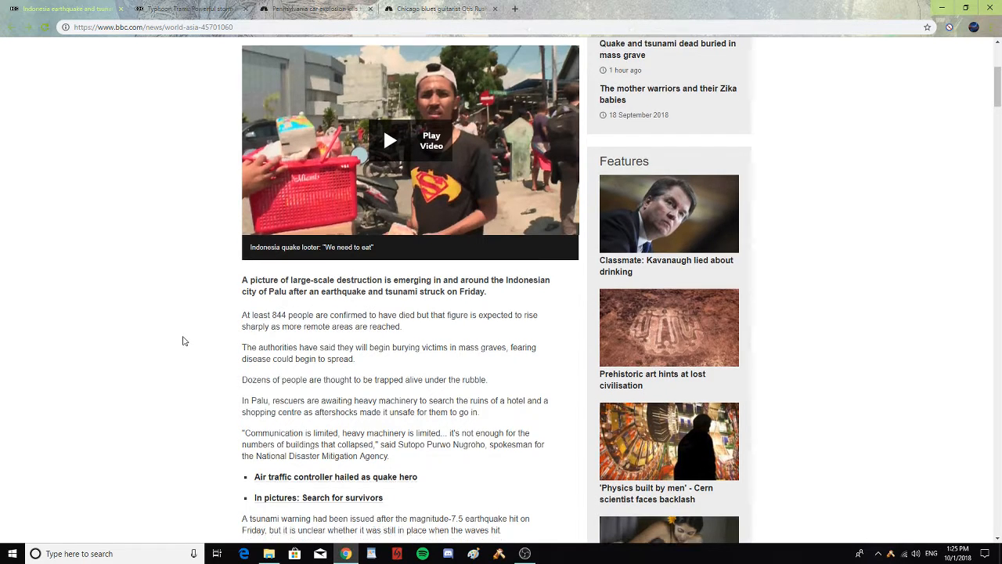
scroll(down, 3)
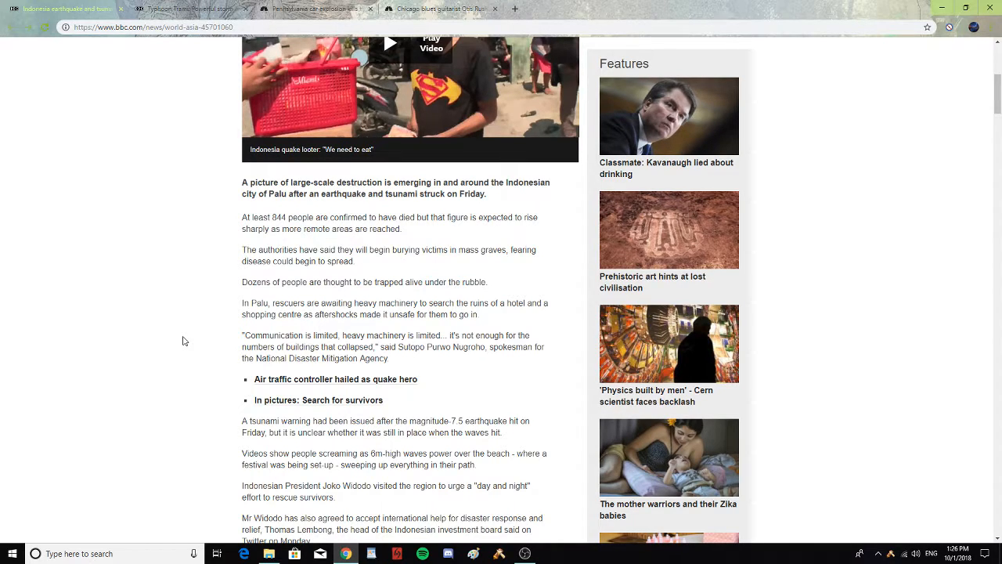
scroll(down, 3)
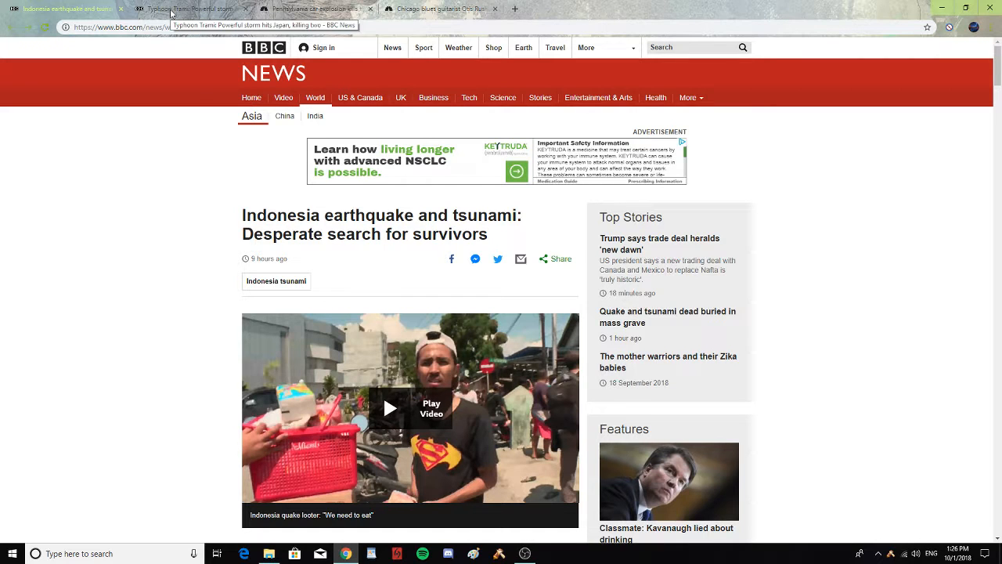
Step: Switch to the BBC Typhoon Trami tab and read down through the map and Monday disruption paragraphs
click(188, 9)
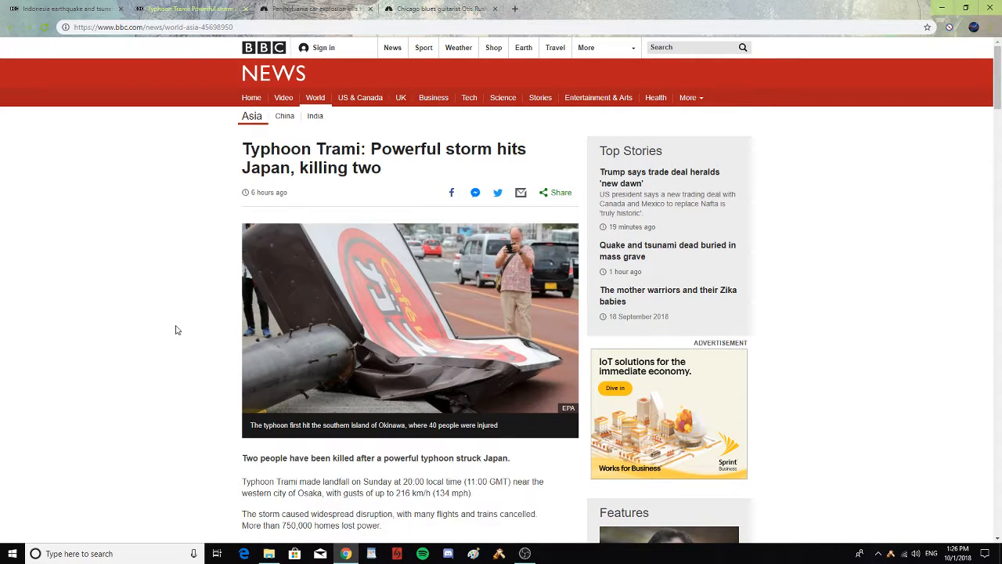
mouse_move(188, 302)
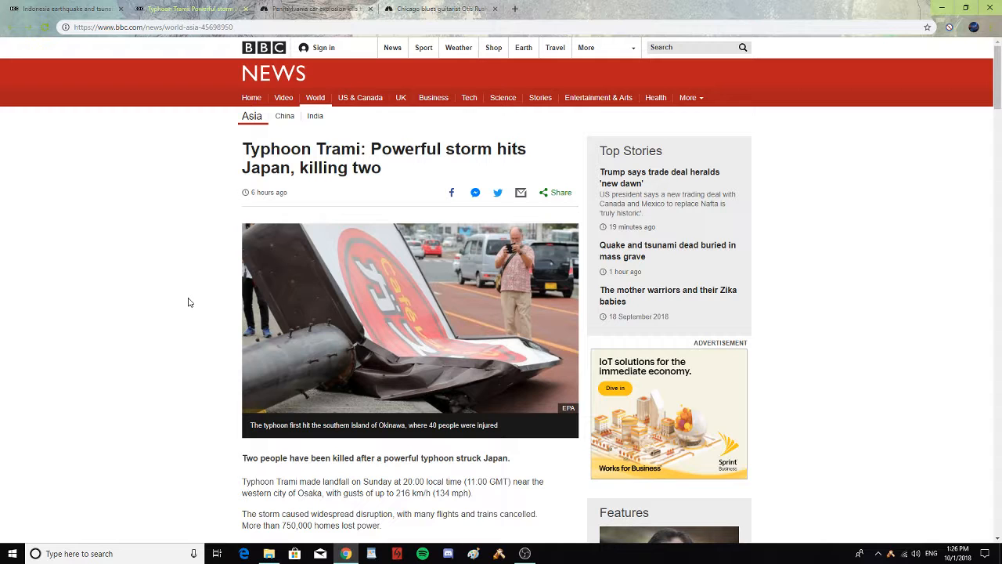
scroll(down, 3)
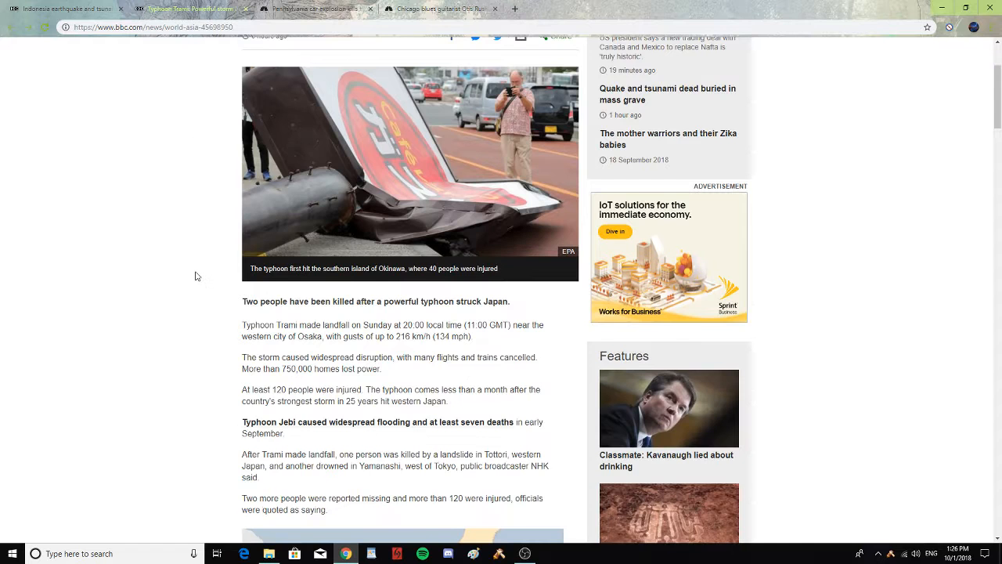
scroll(down, 3)
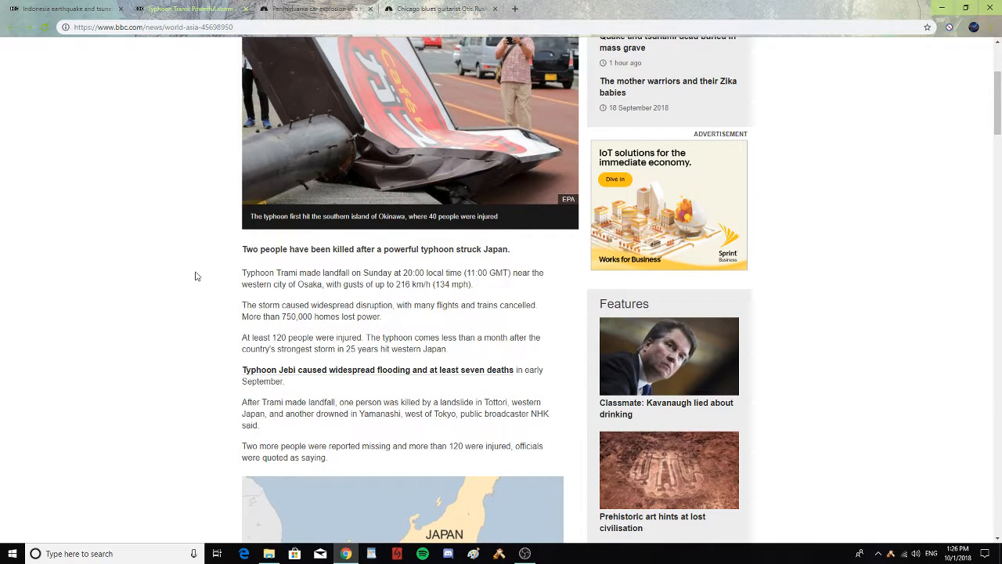
mouse_move(201, 321)
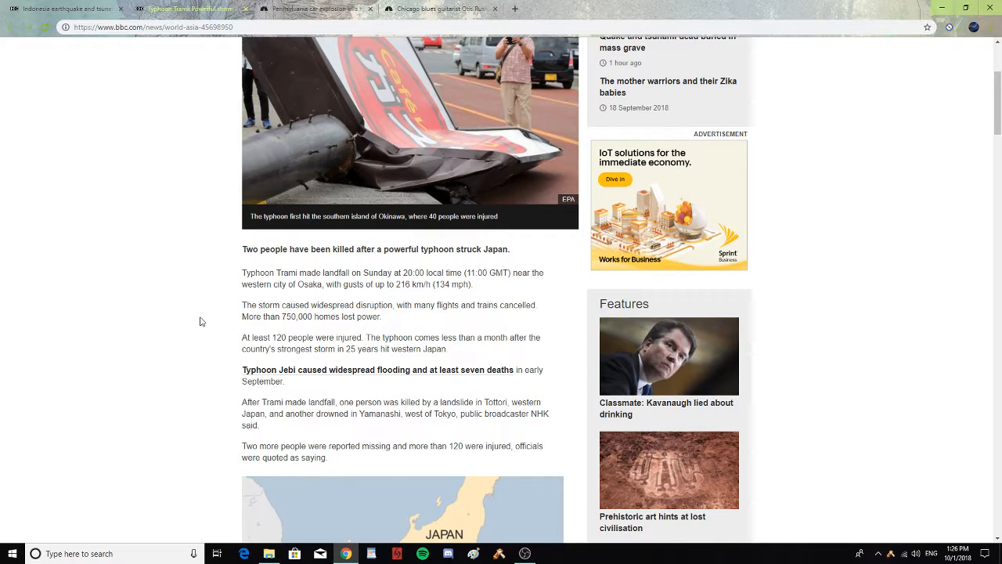
mouse_move(204, 333)
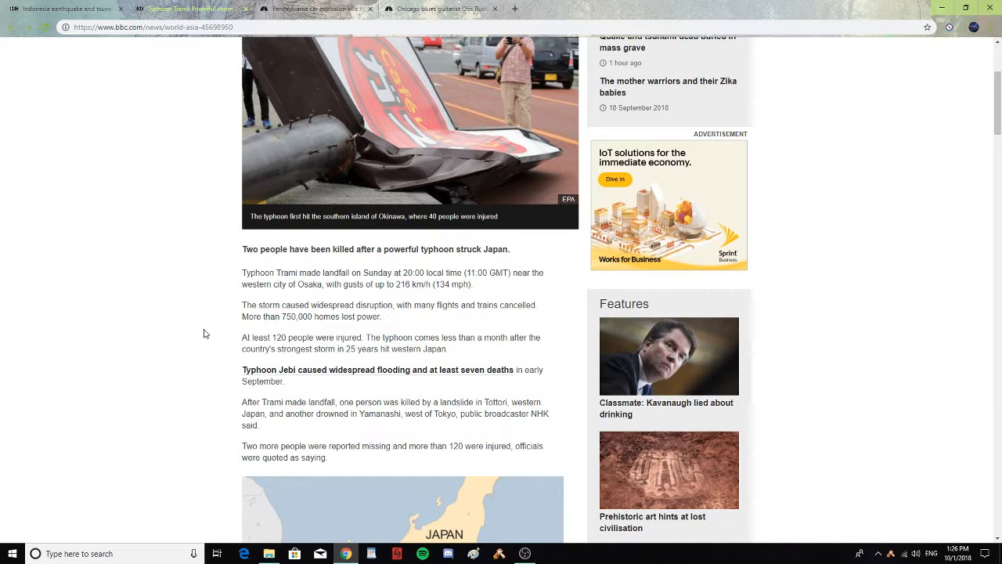
scroll(down, 3)
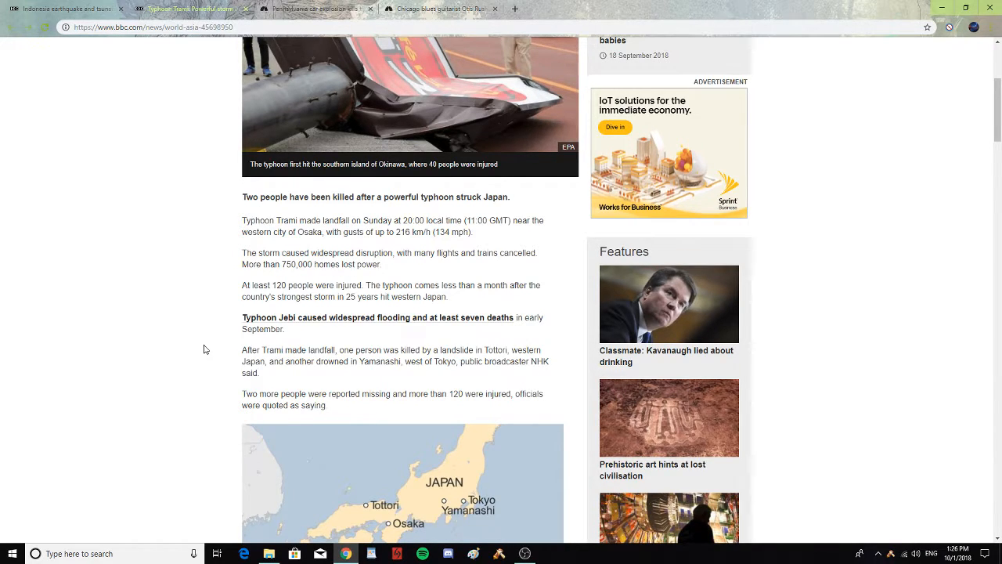
scroll(down, 3)
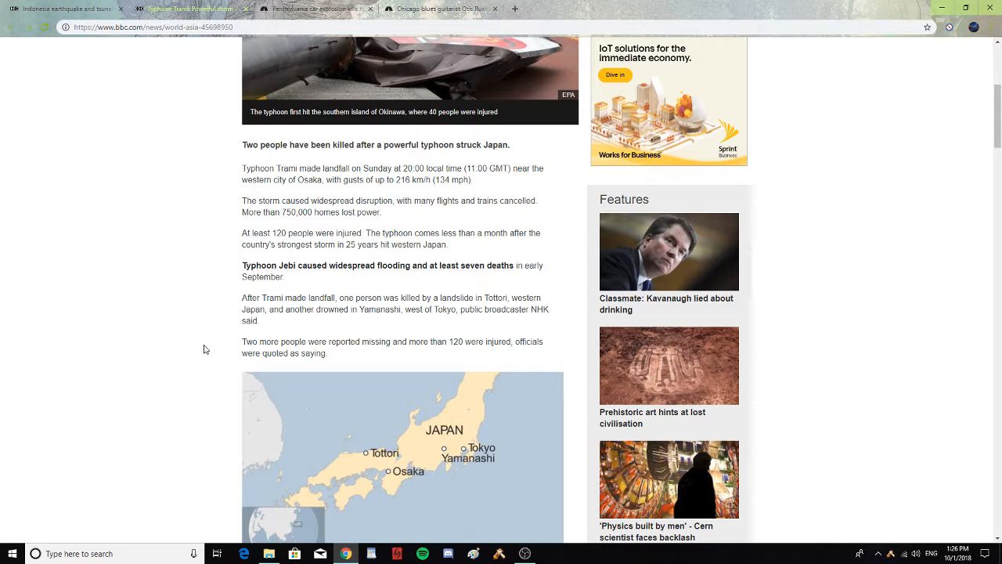
mouse_move(200, 338)
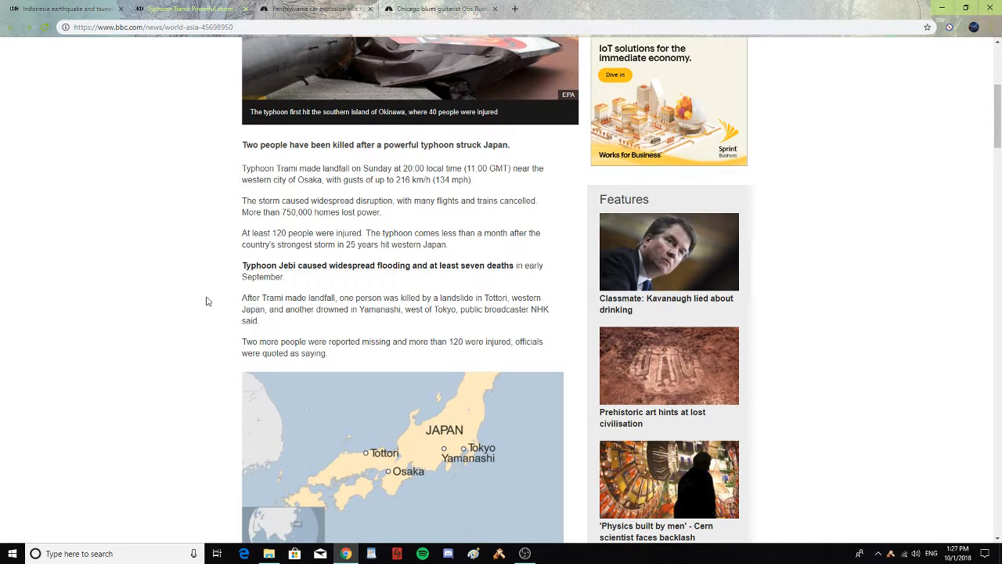
scroll(down, 3)
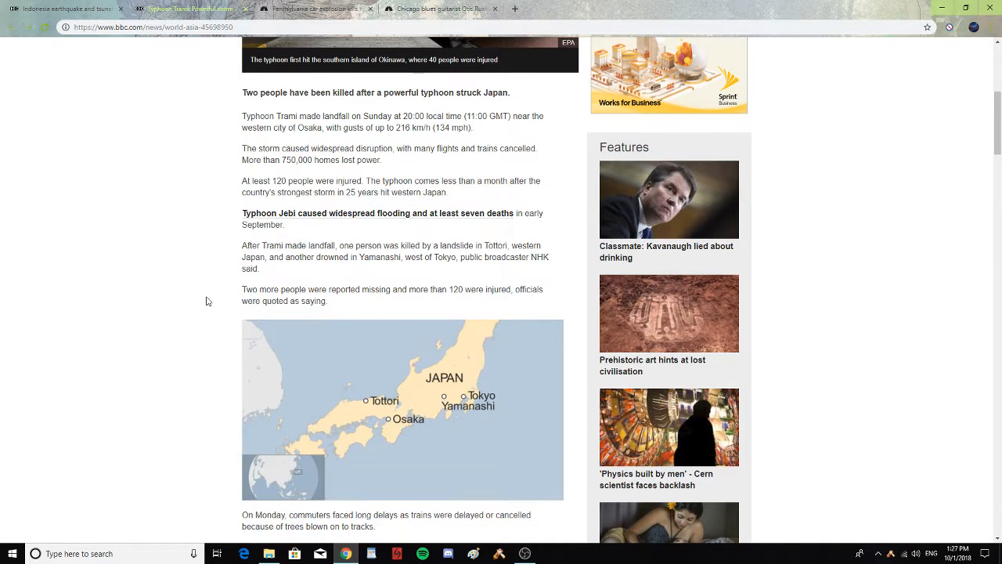
mouse_move(209, 295)
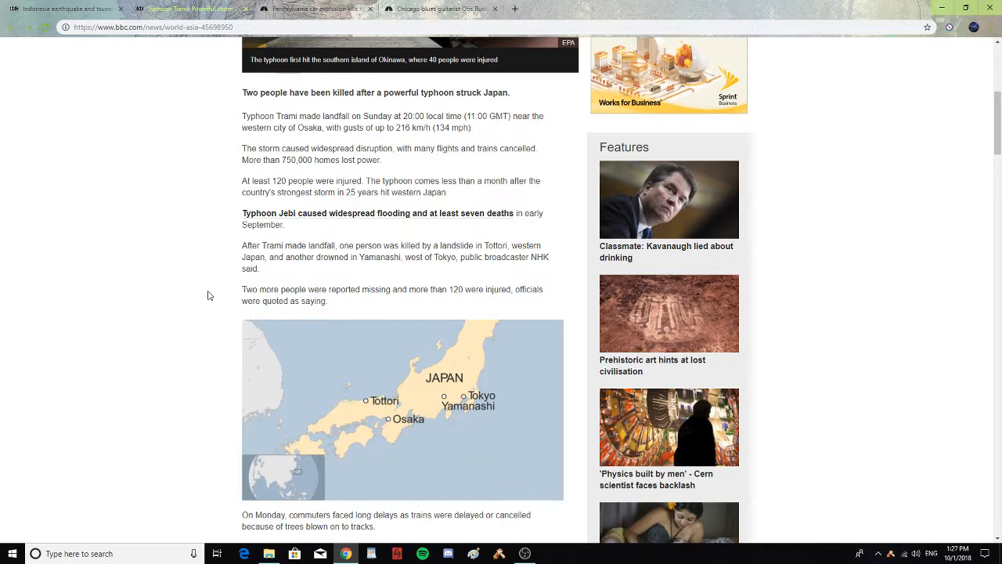
scroll(down, 3)
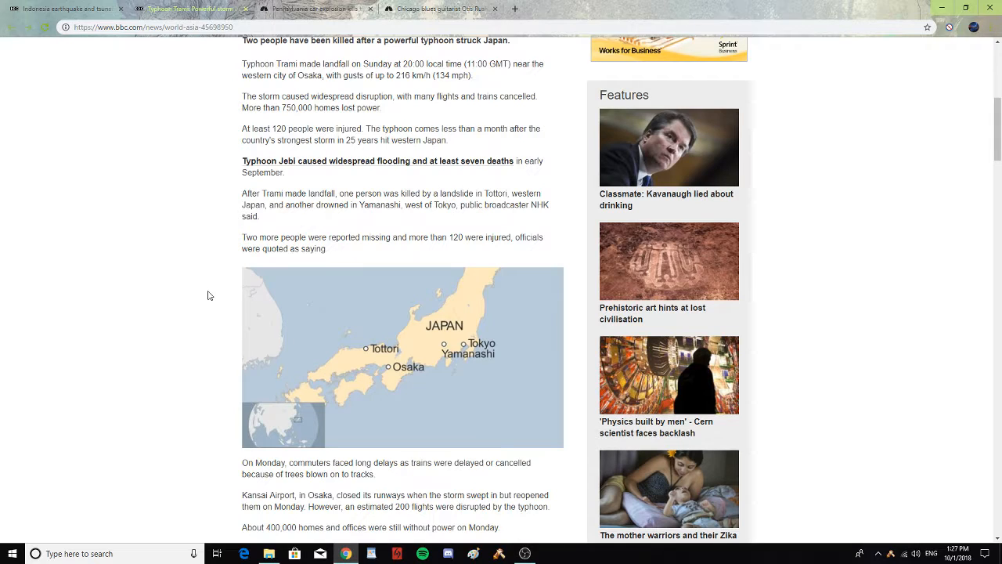
mouse_move(540, 253)
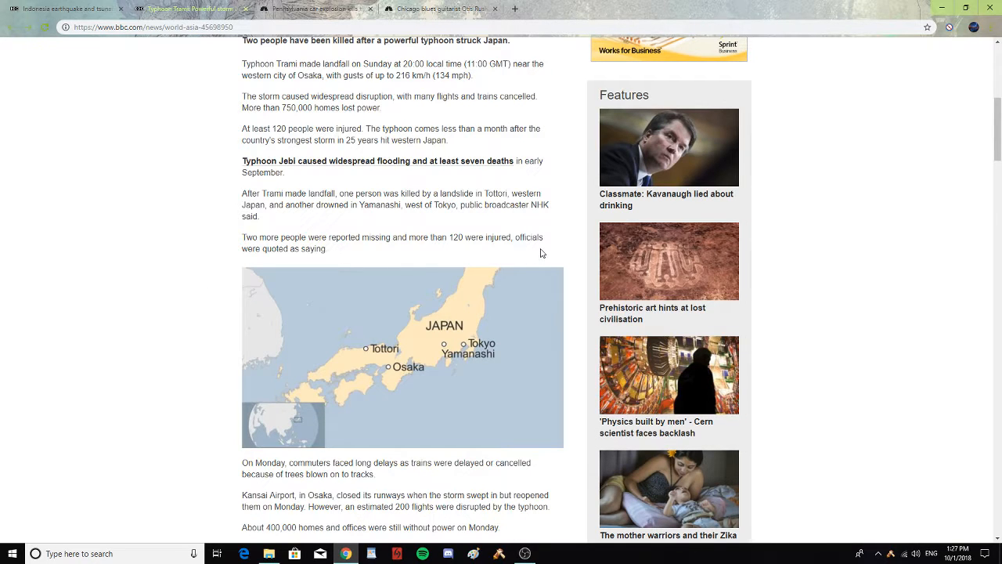
scroll(up, 3)
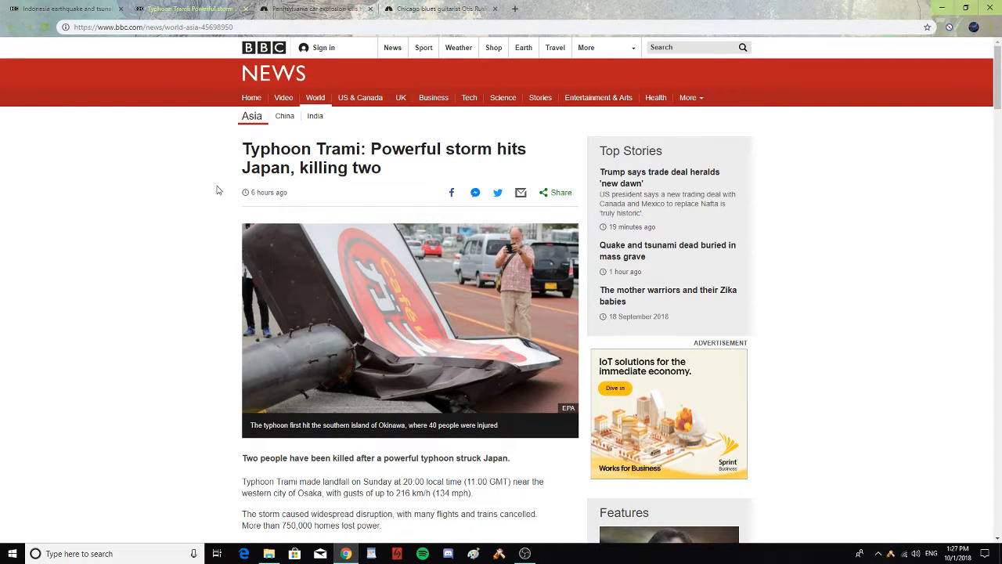
mouse_move(216, 180)
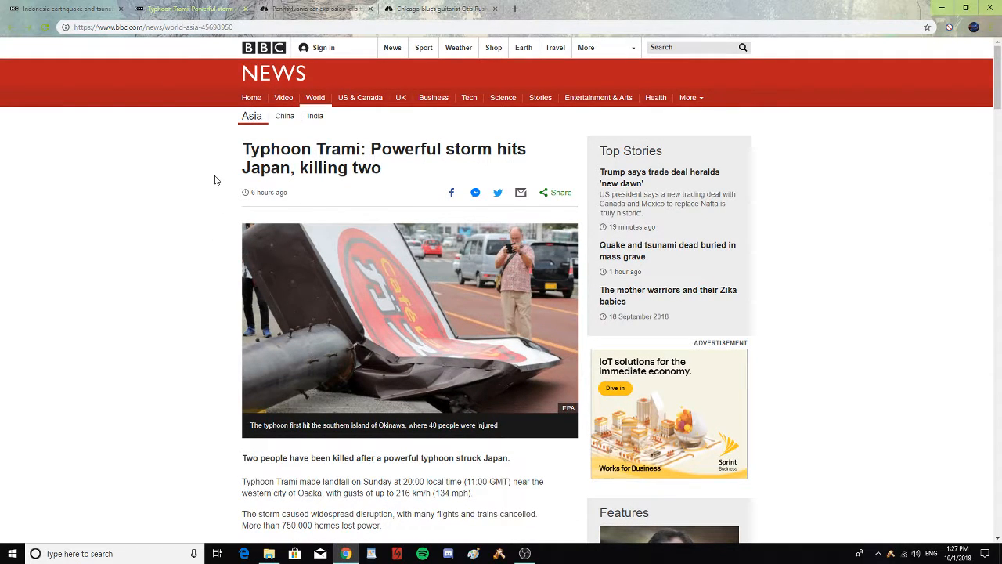
mouse_move(215, 143)
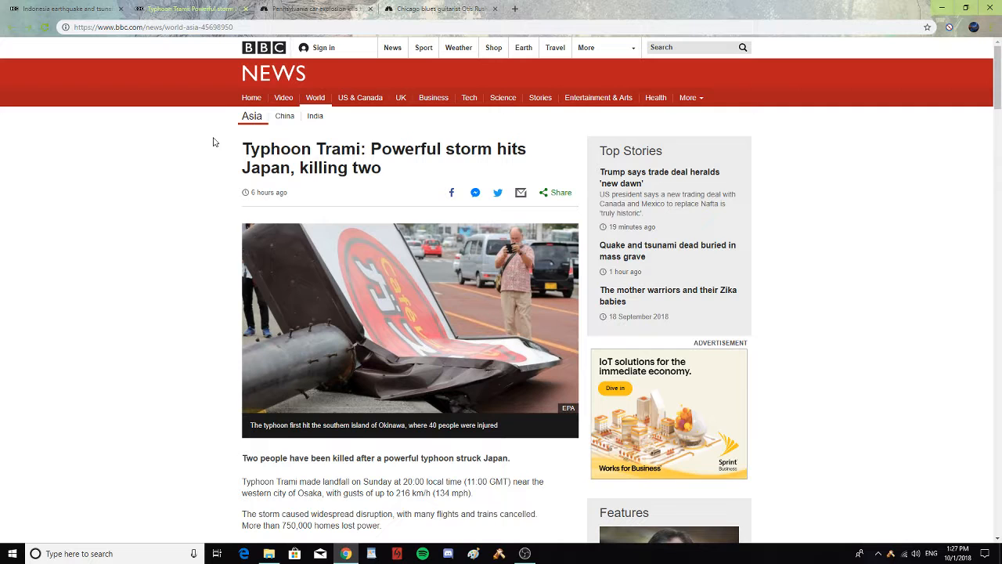
mouse_move(317, 9)
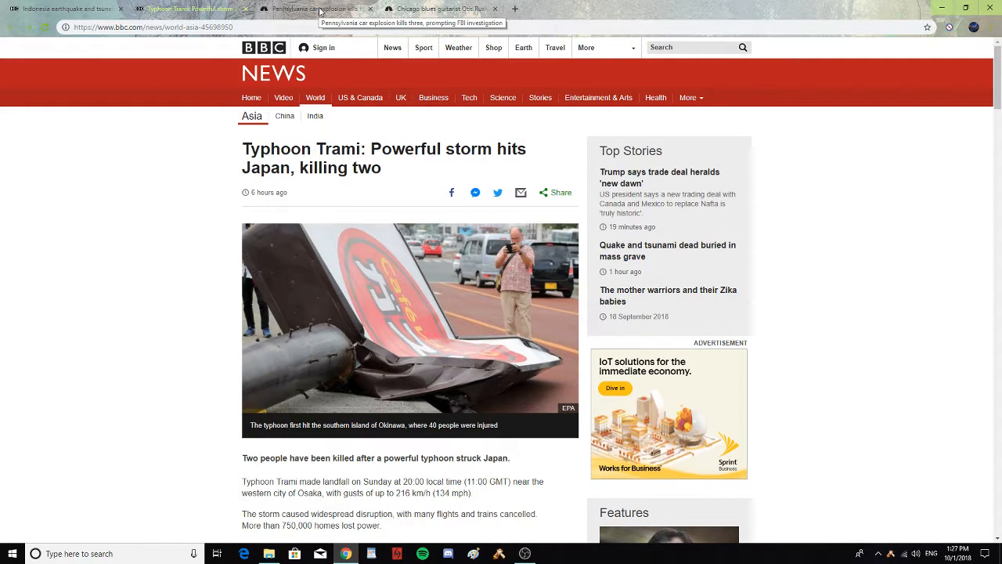
Step: Switch to the NBC Pennsylvania car explosion tab and read down to the FBI investigation paragraphs at the end
click(313, 8)
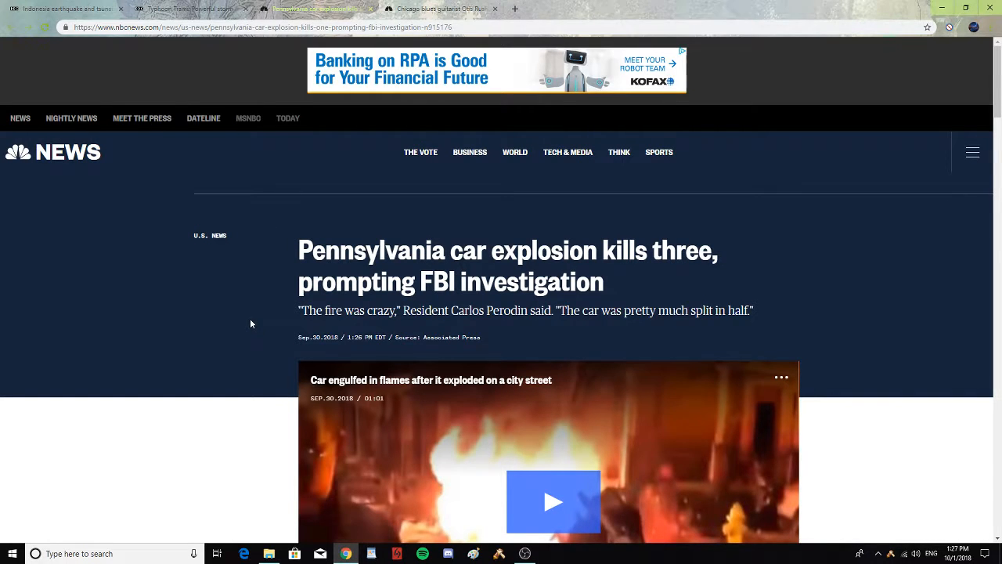
scroll(down, 3)
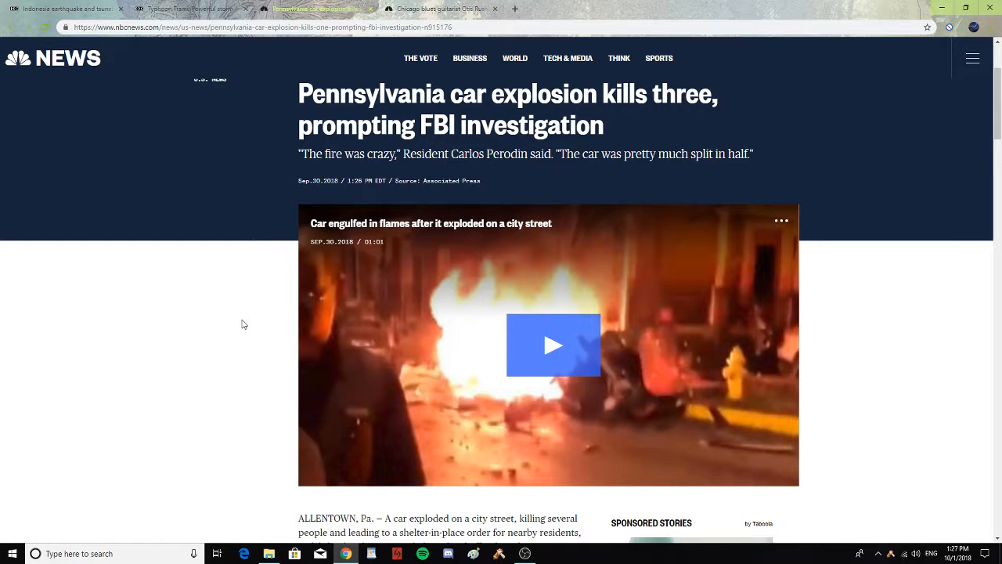
mouse_move(239, 310)
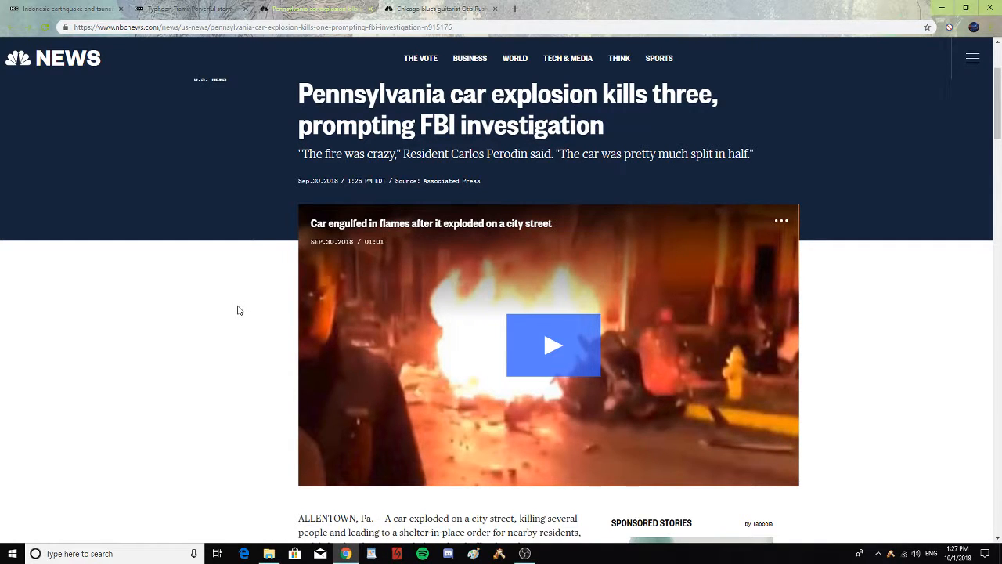
scroll(down, 3)
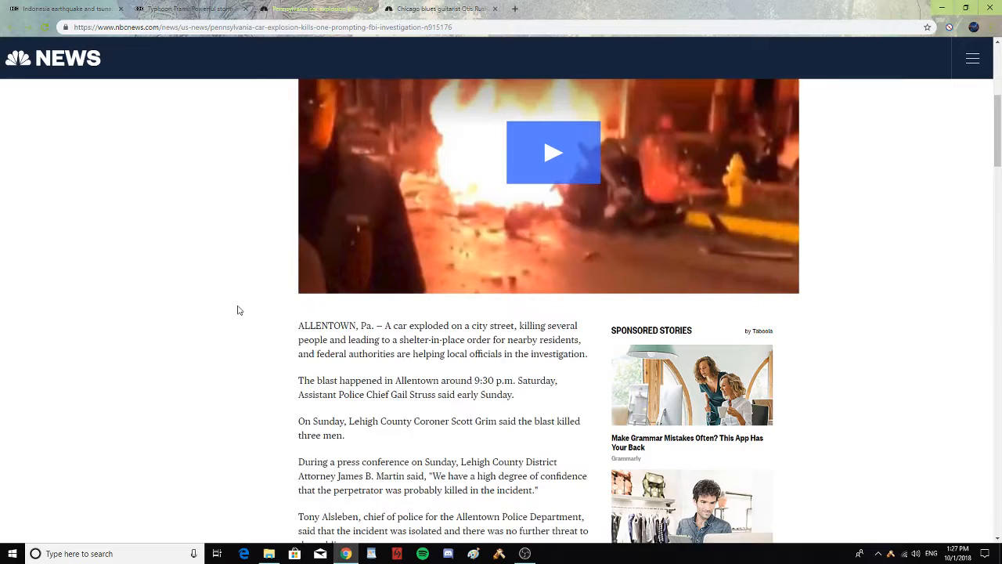
scroll(down, 3)
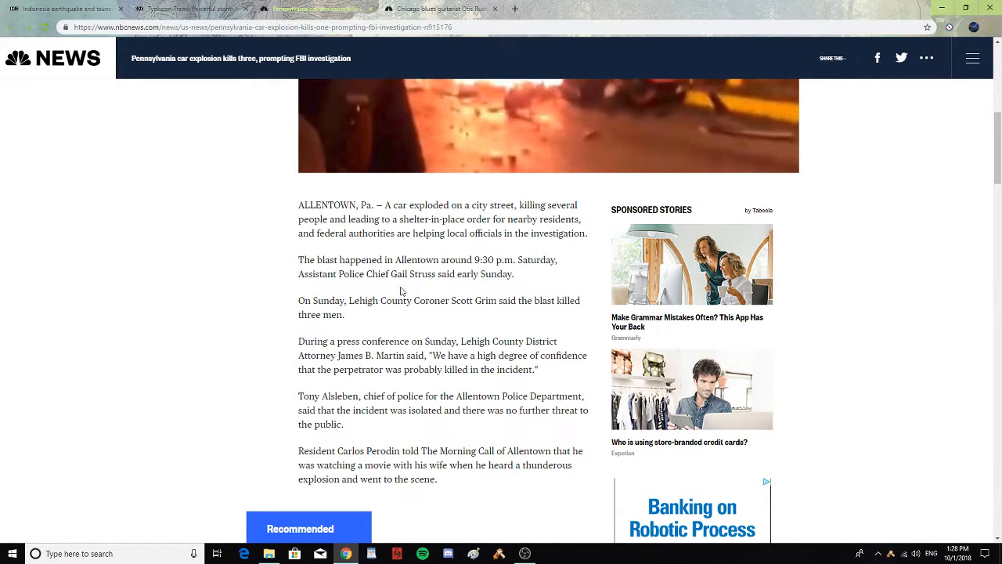
scroll(down, 3)
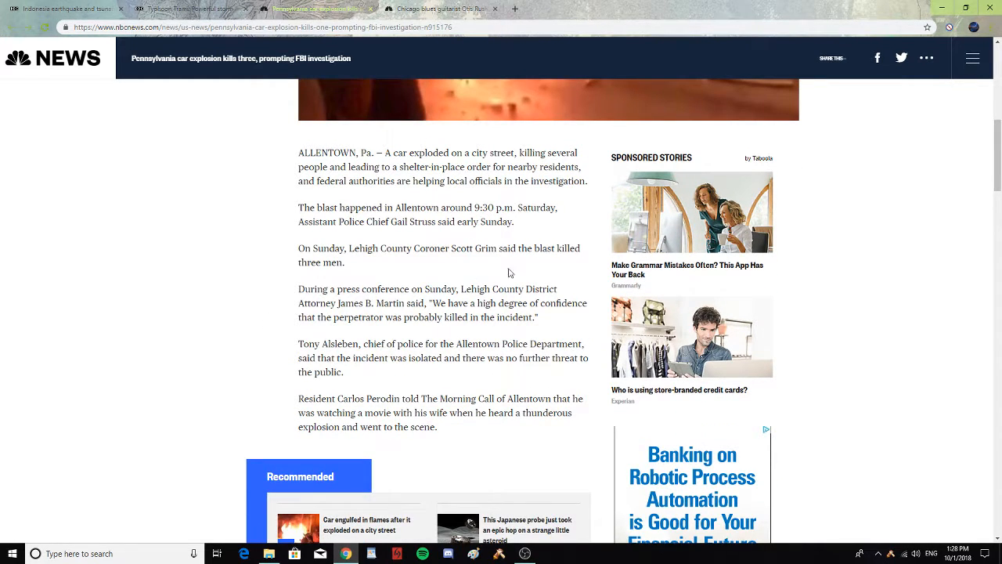
mouse_move(276, 291)
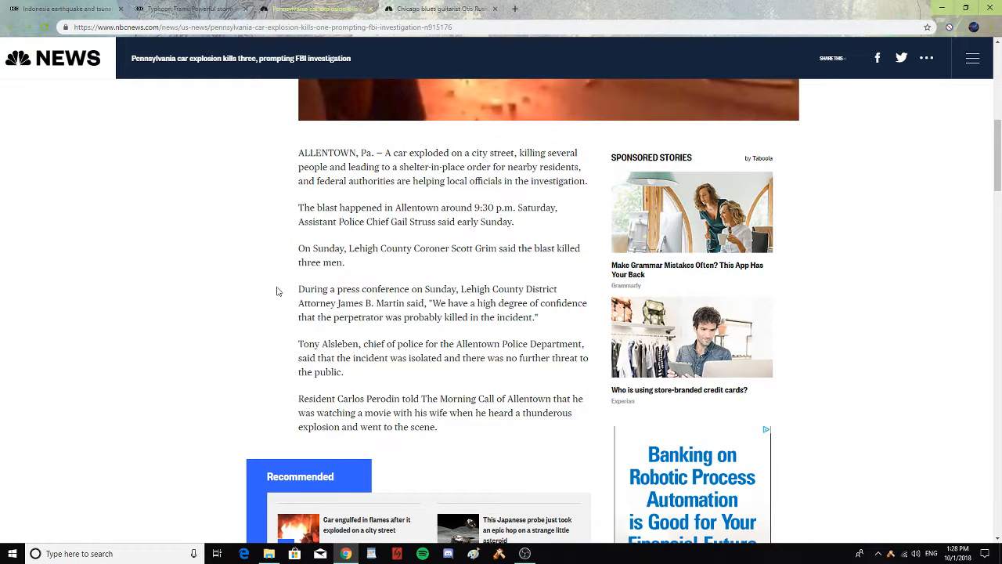
scroll(down, 3)
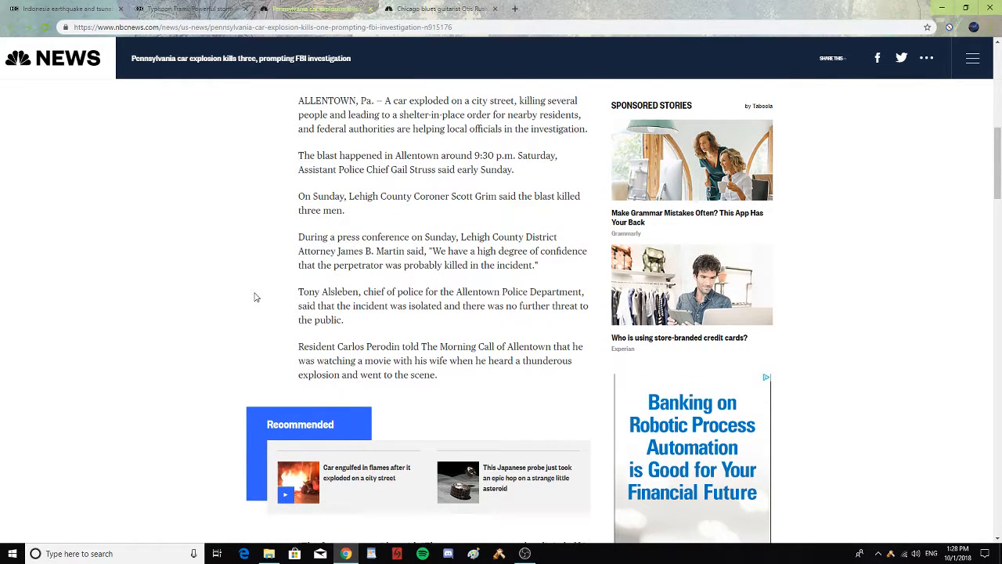
mouse_move(384, 283)
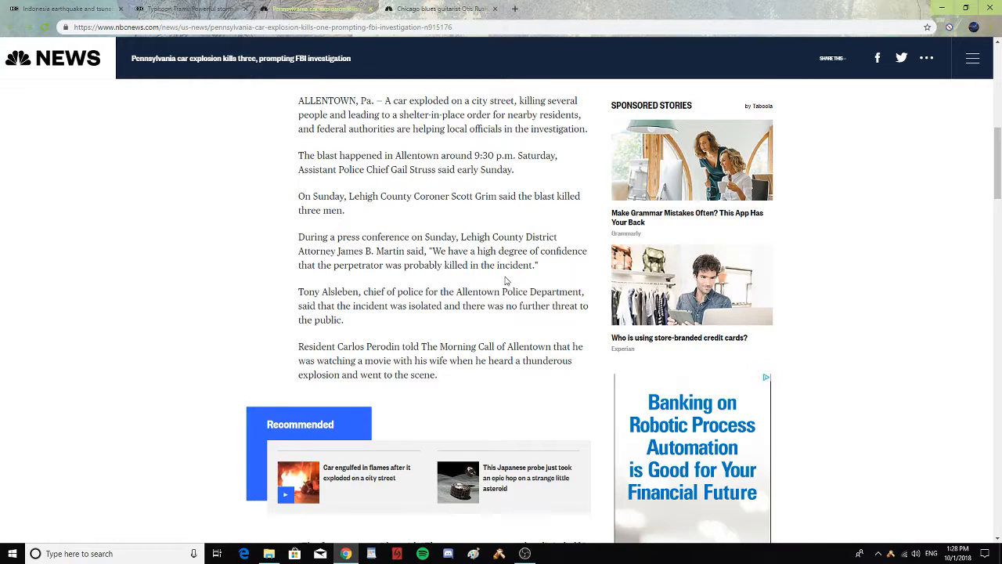
scroll(down, 3)
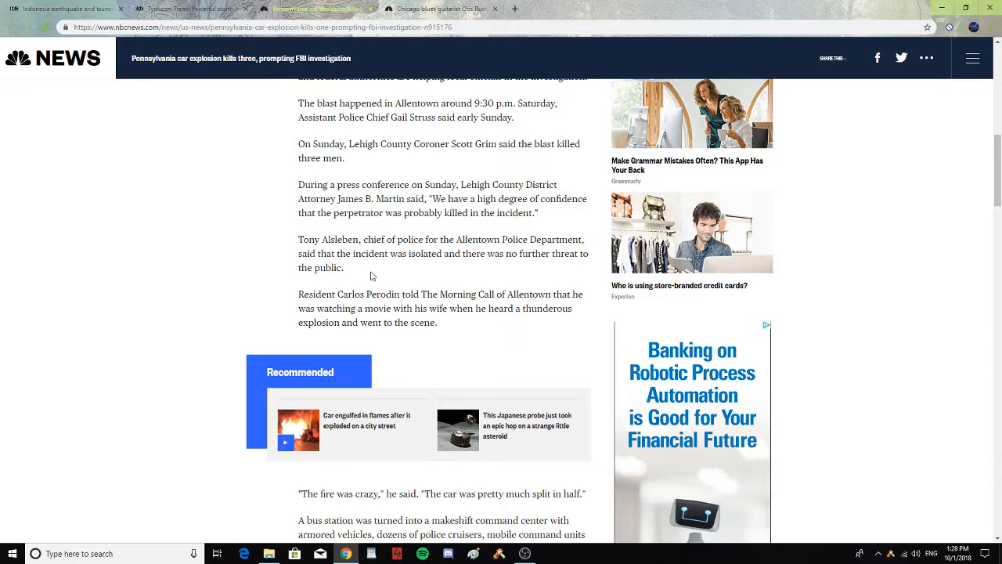
mouse_move(564, 268)
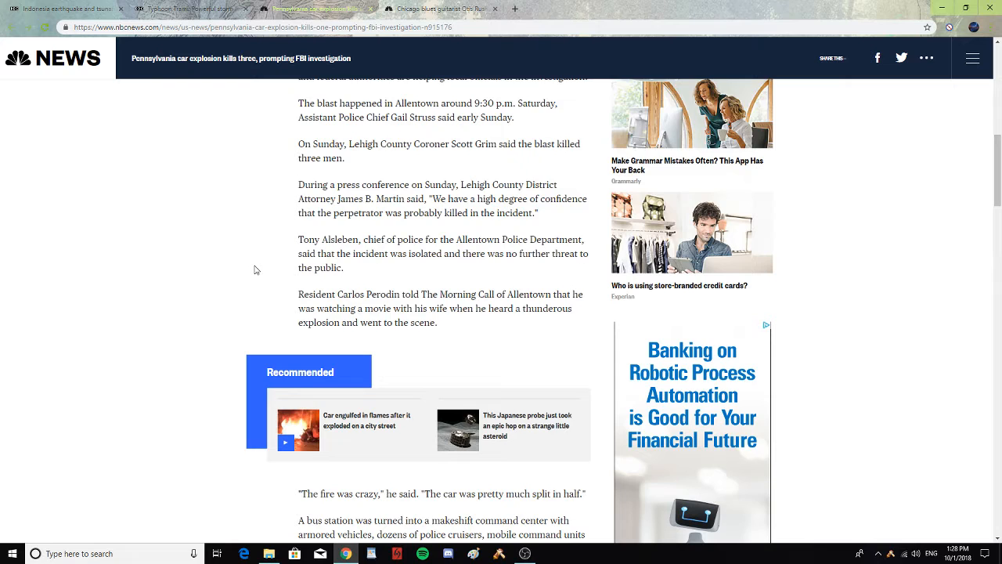
scroll(down, 3)
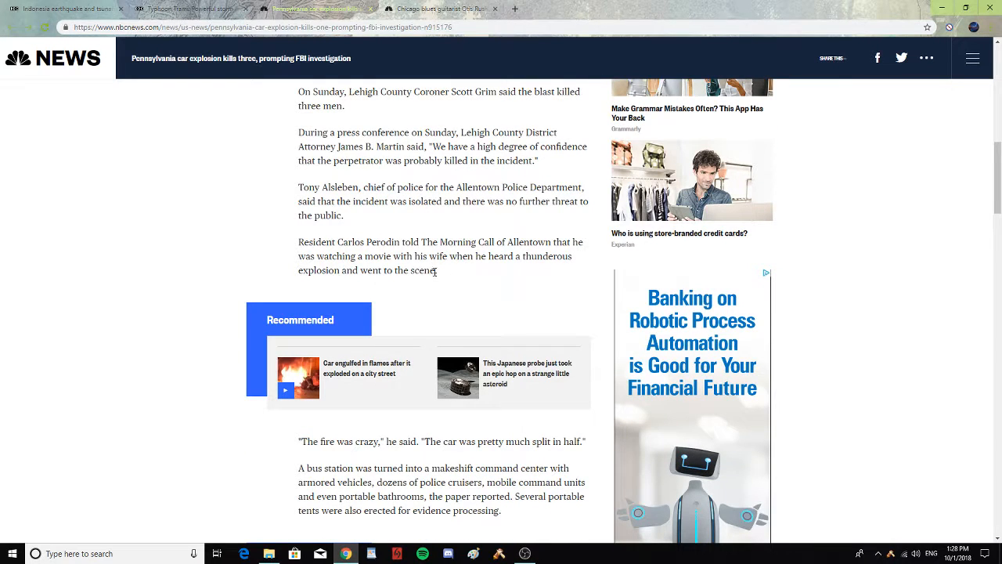
mouse_move(577, 264)
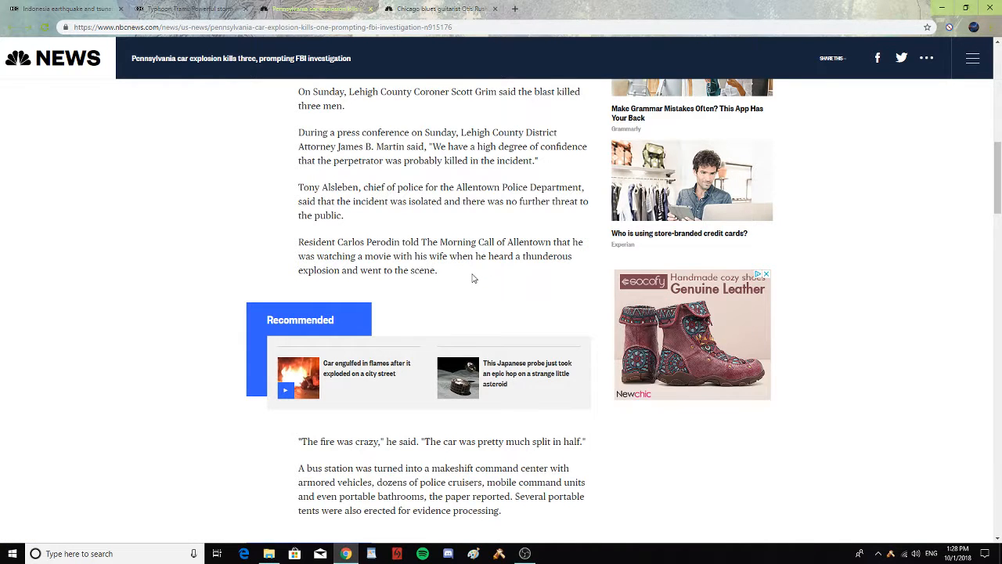
scroll(down, 3)
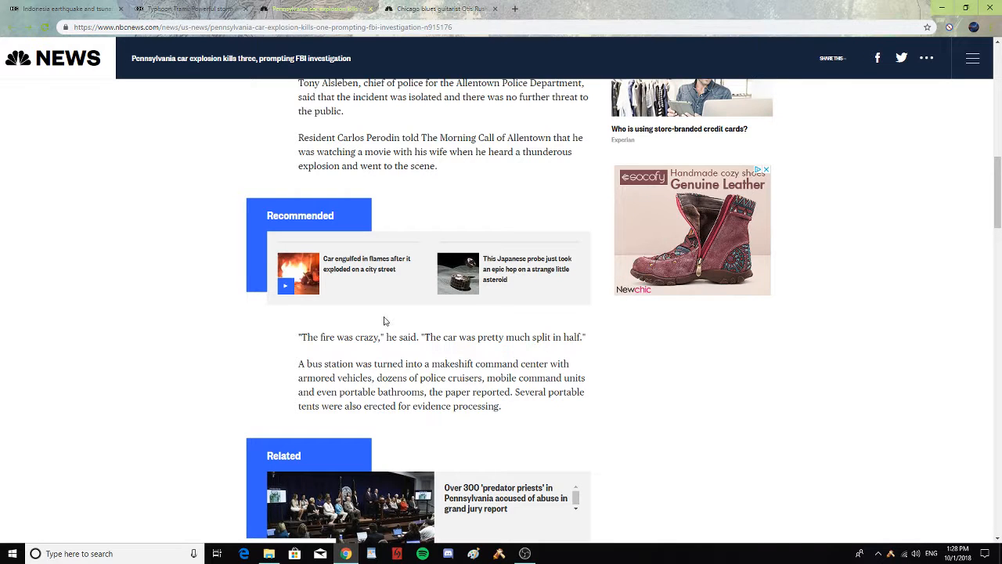
scroll(down, 3)
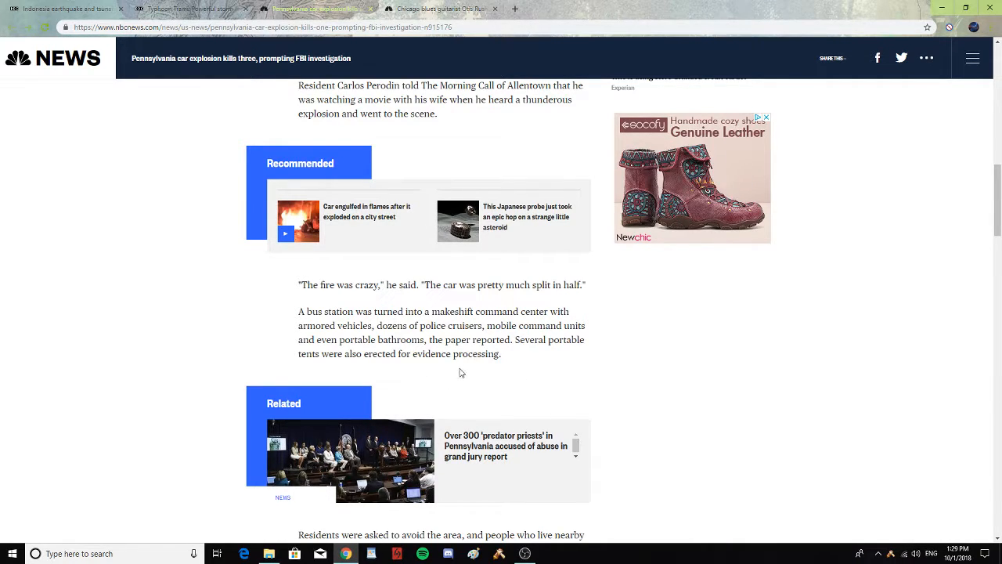
scroll(down, 3)
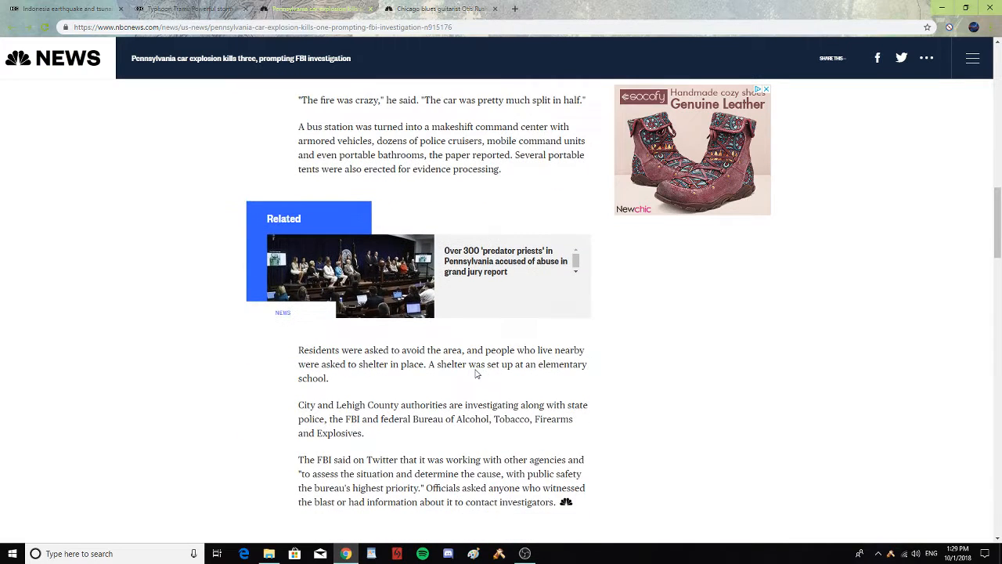
scroll(down, 3)
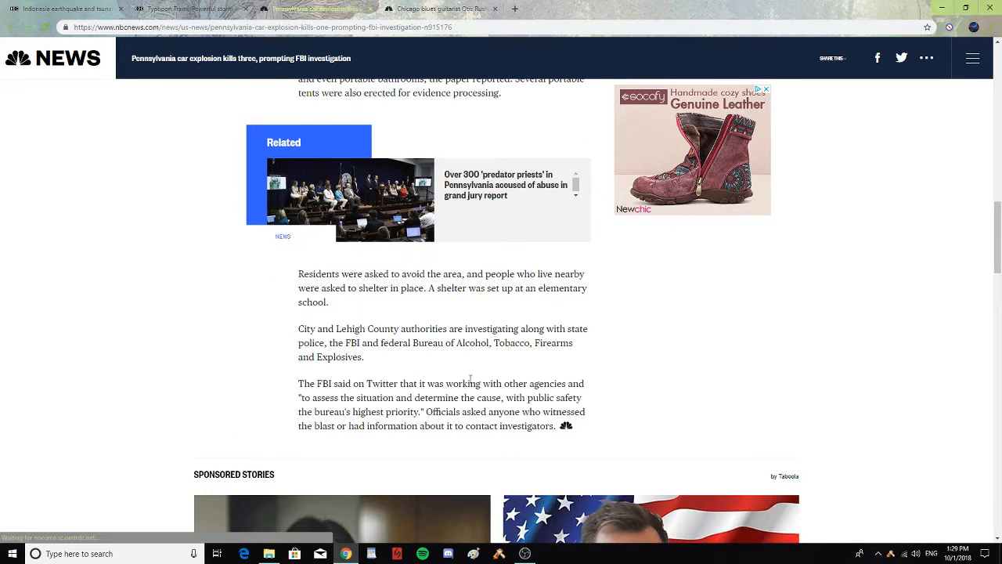
mouse_move(420, 375)
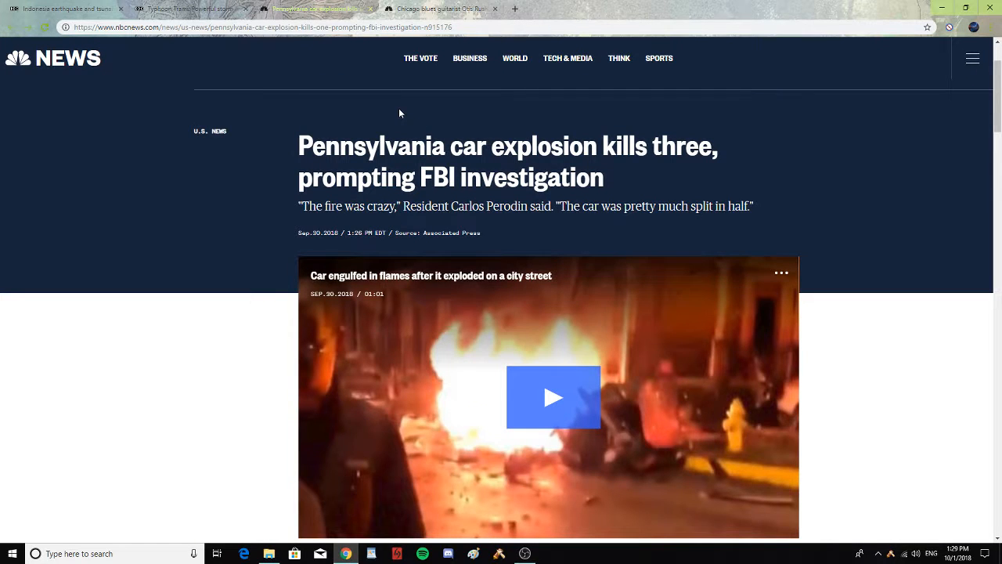
Step: Switch to the NBC Otis Rush obituary tab and read down through the 'West Side Sound' paragraphs
click(439, 8)
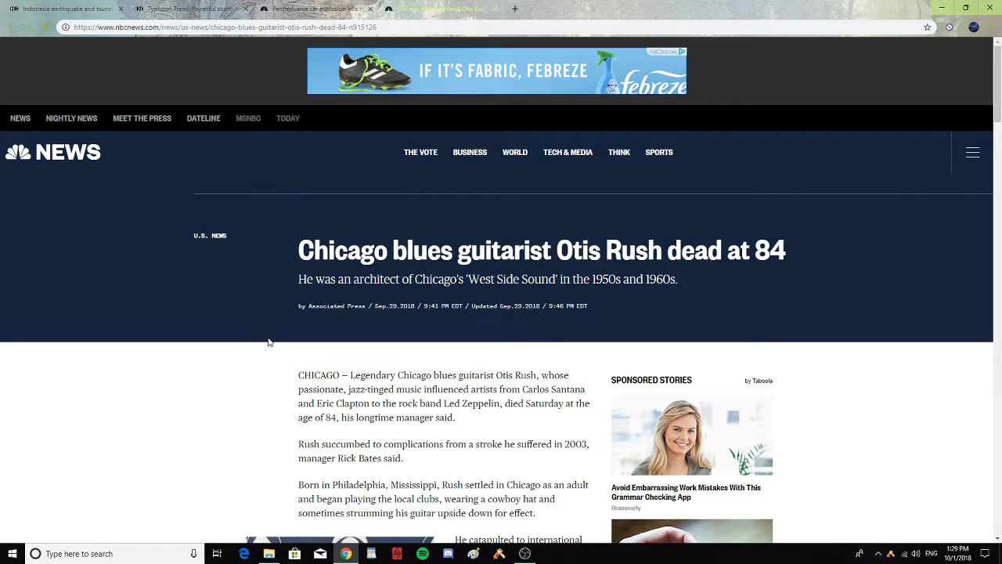
scroll(down, 3)
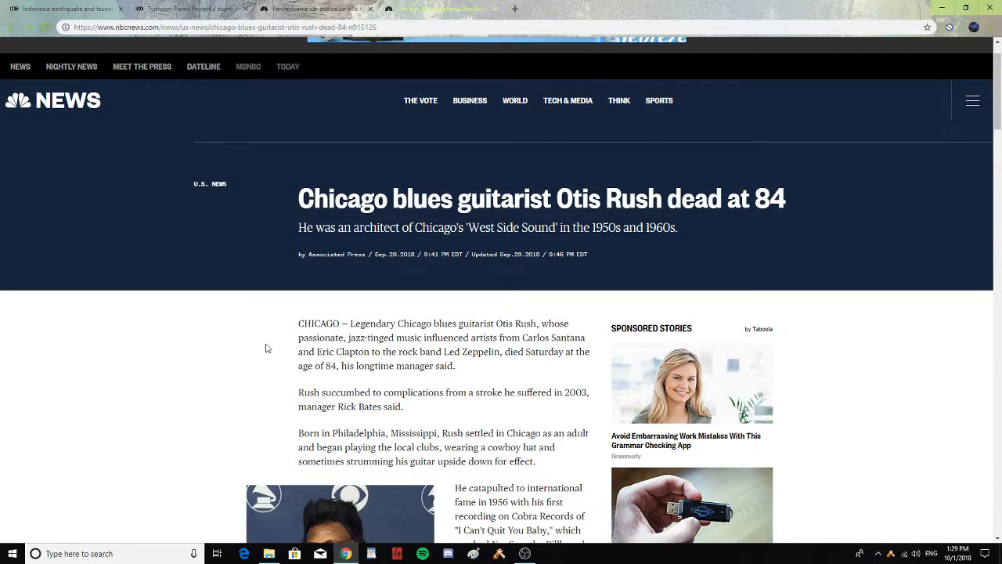
scroll(down, 3)
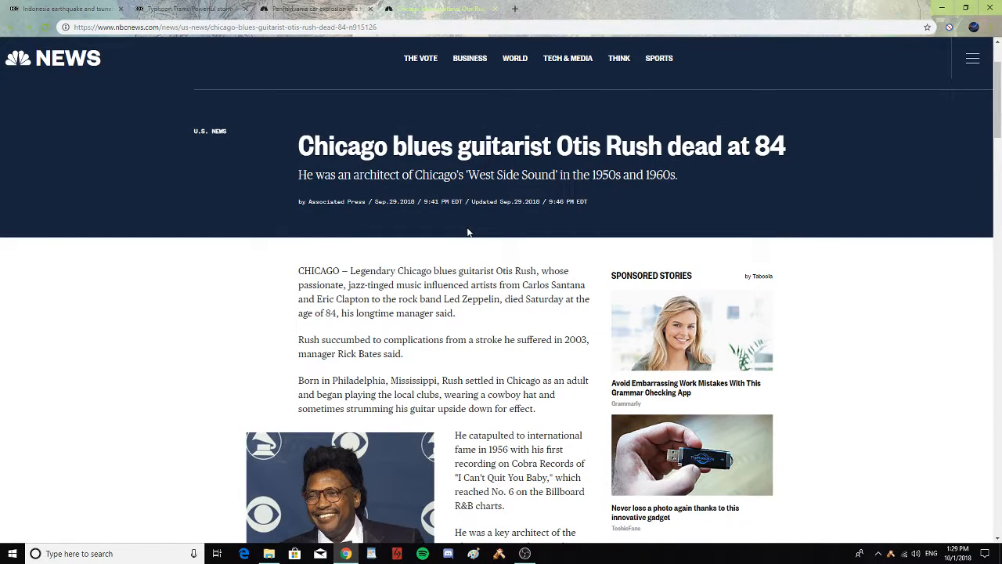
mouse_move(583, 243)
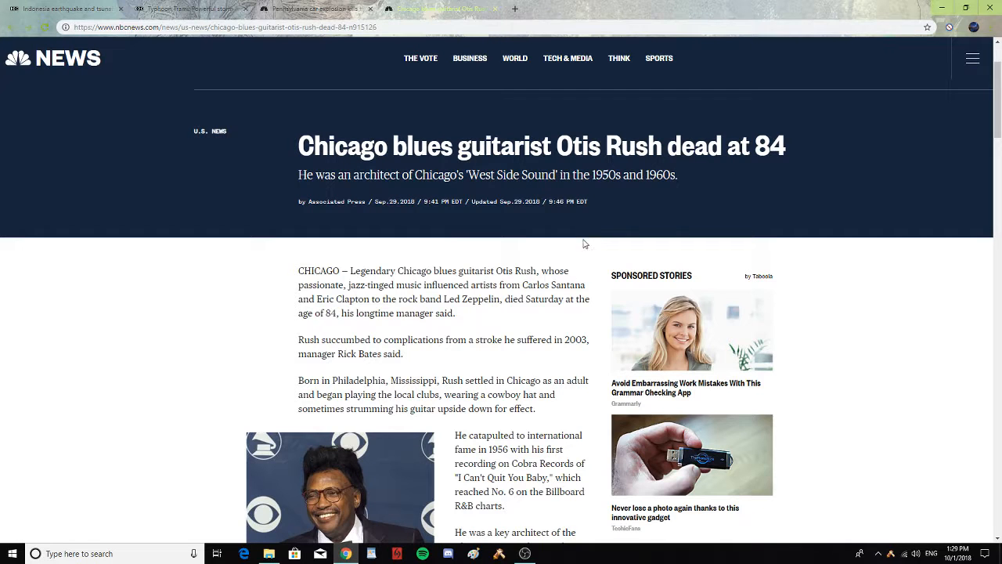
scroll(down, 3)
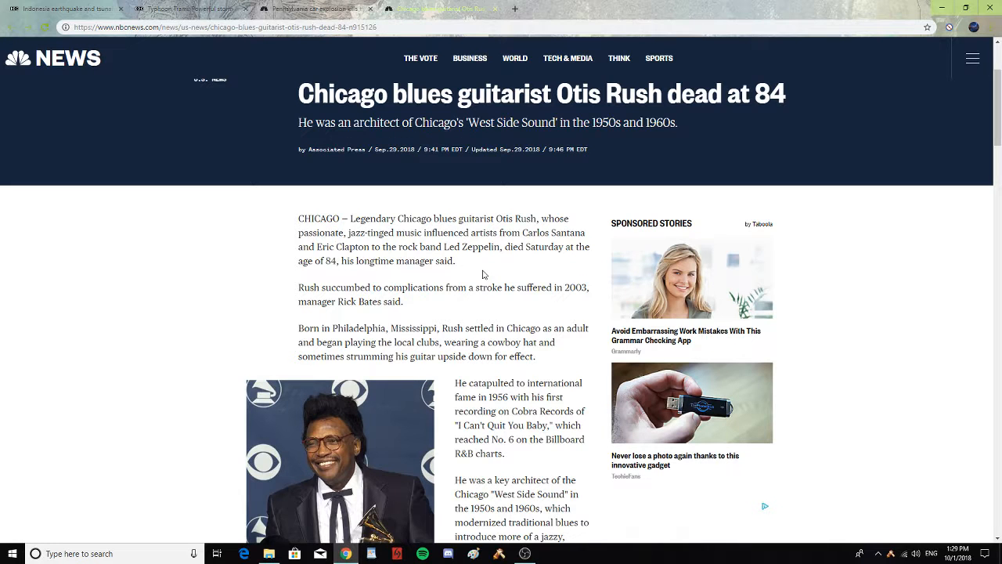
scroll(down, 3)
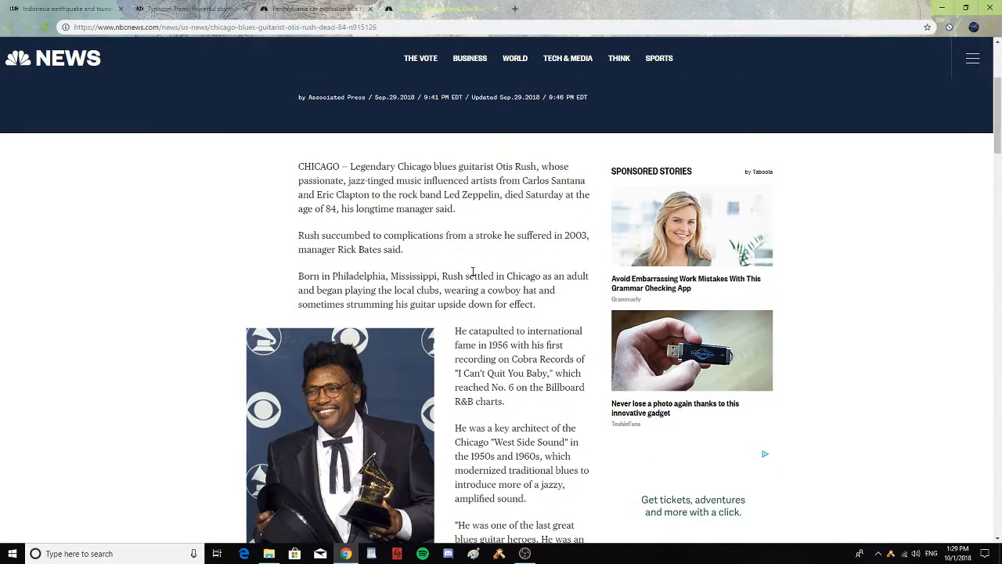
mouse_move(459, 259)
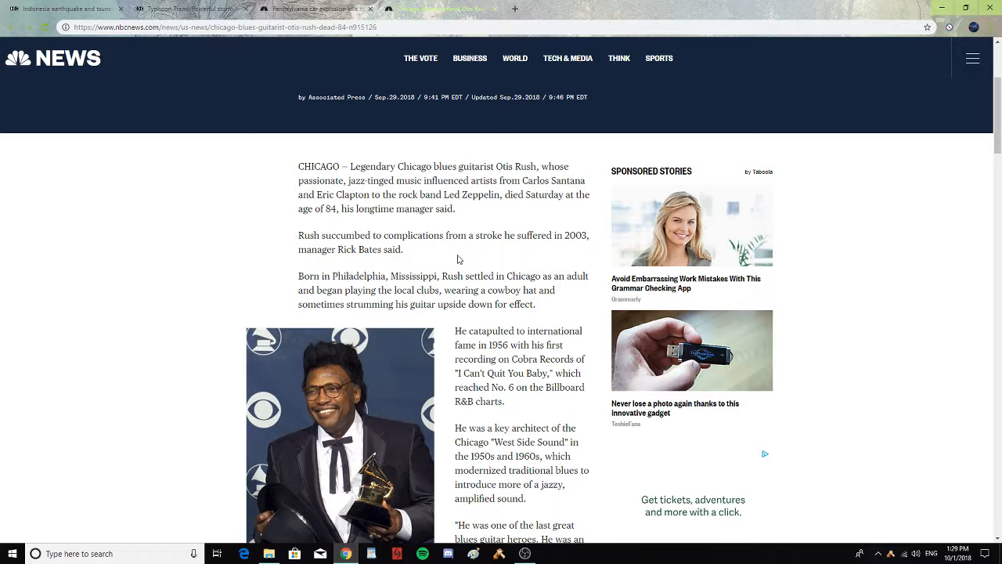
mouse_move(572, 255)
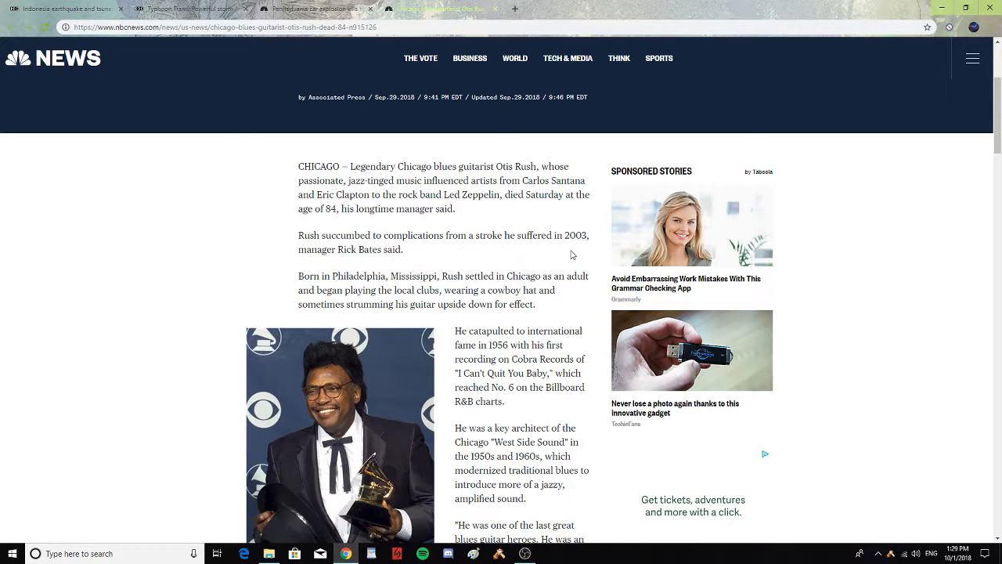
mouse_move(436, 259)
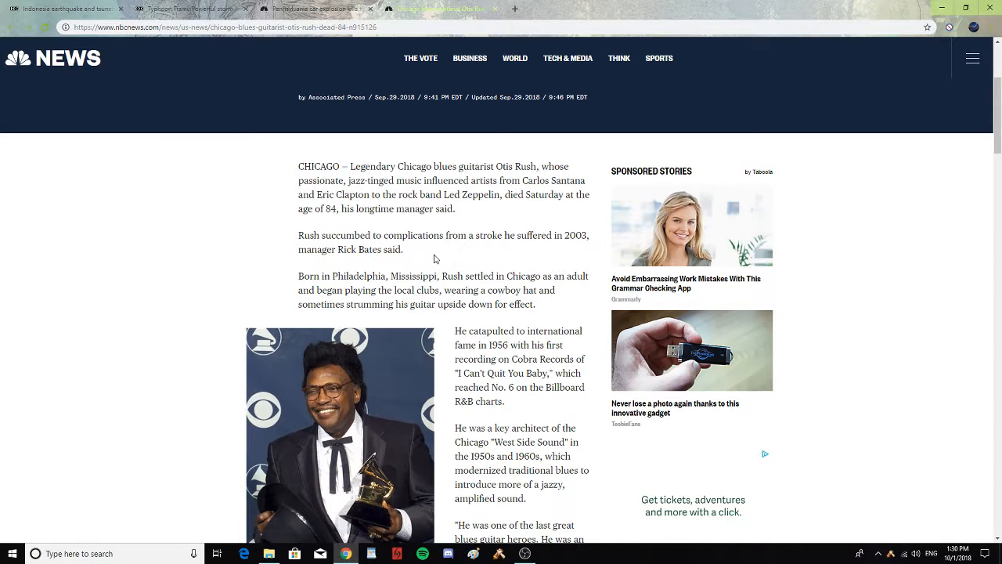
scroll(down, 3)
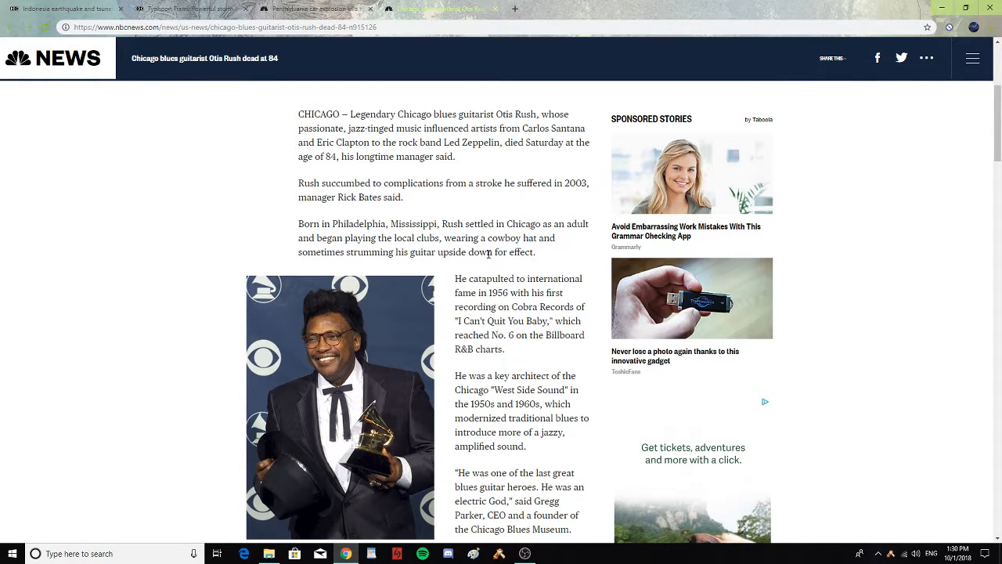
mouse_move(526, 265)
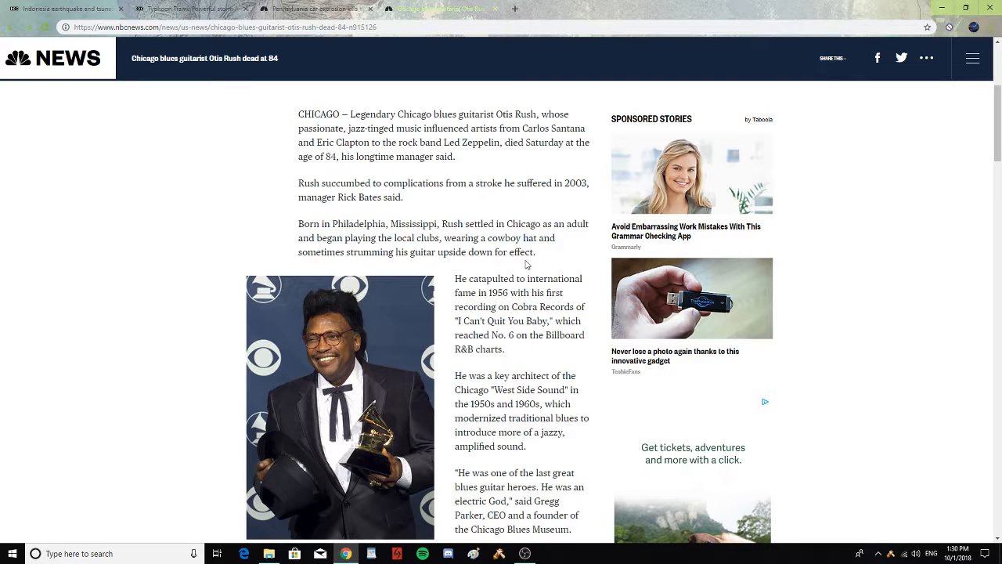
mouse_move(470, 269)
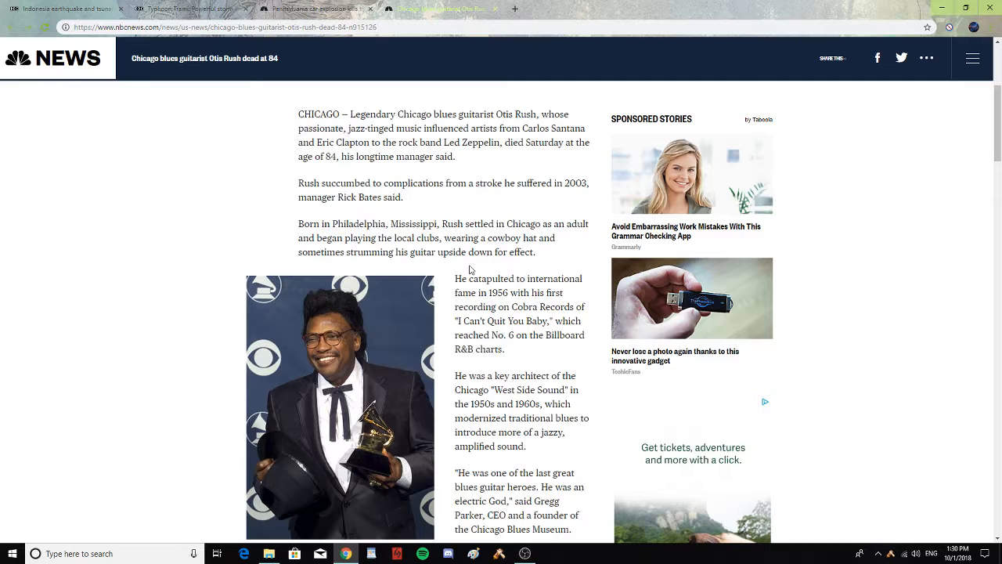
scroll(down, 3)
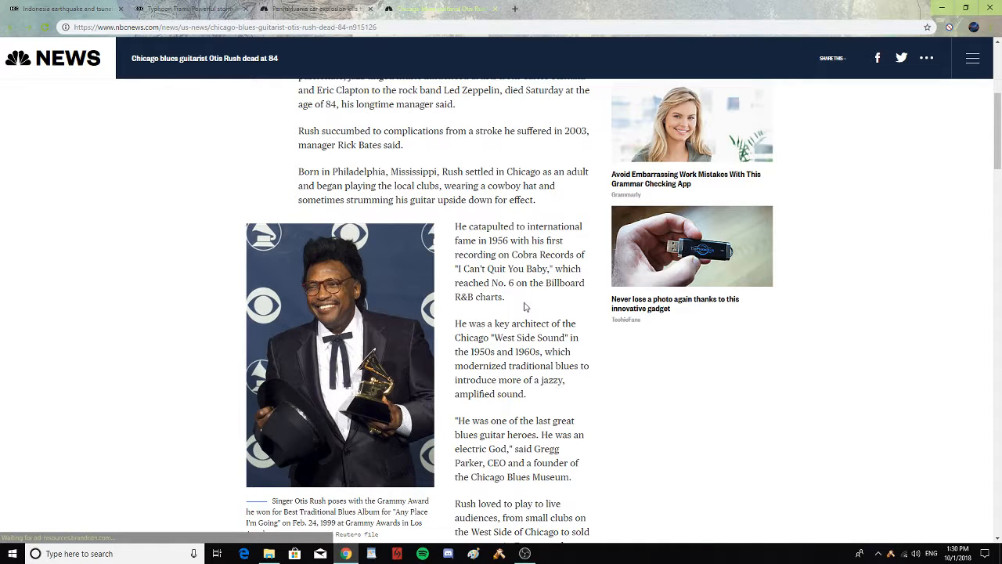
scroll(down, 3)
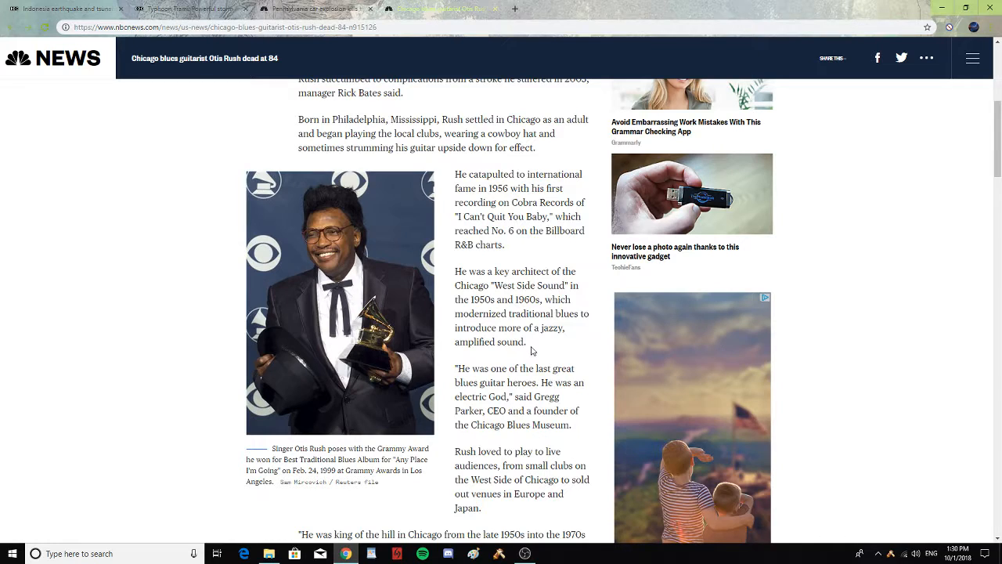
mouse_move(542, 358)
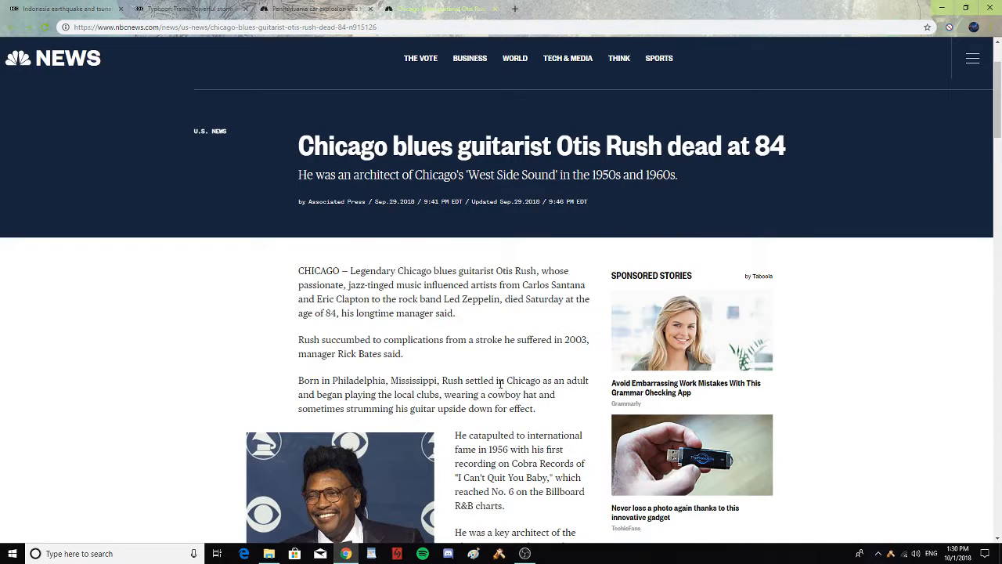
mouse_move(517, 268)
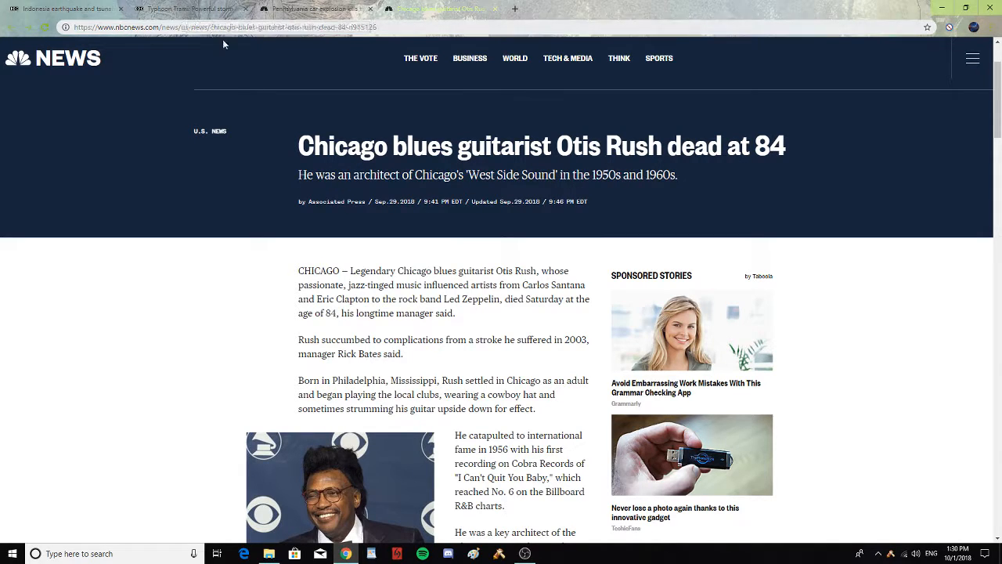
mouse_move(319, 8)
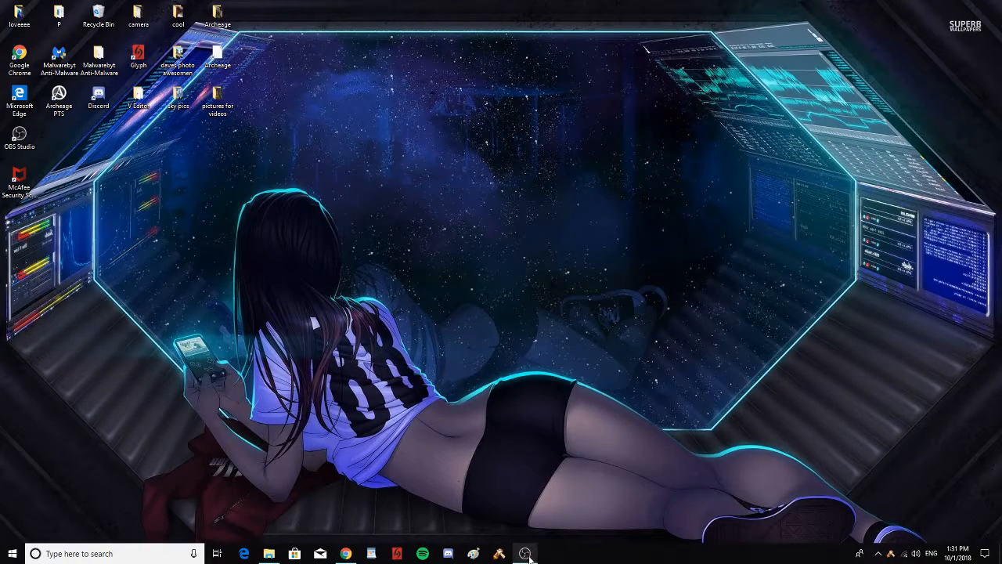
Step: Bring up the OBS Studio recording window from the taskbar
click(525, 553)
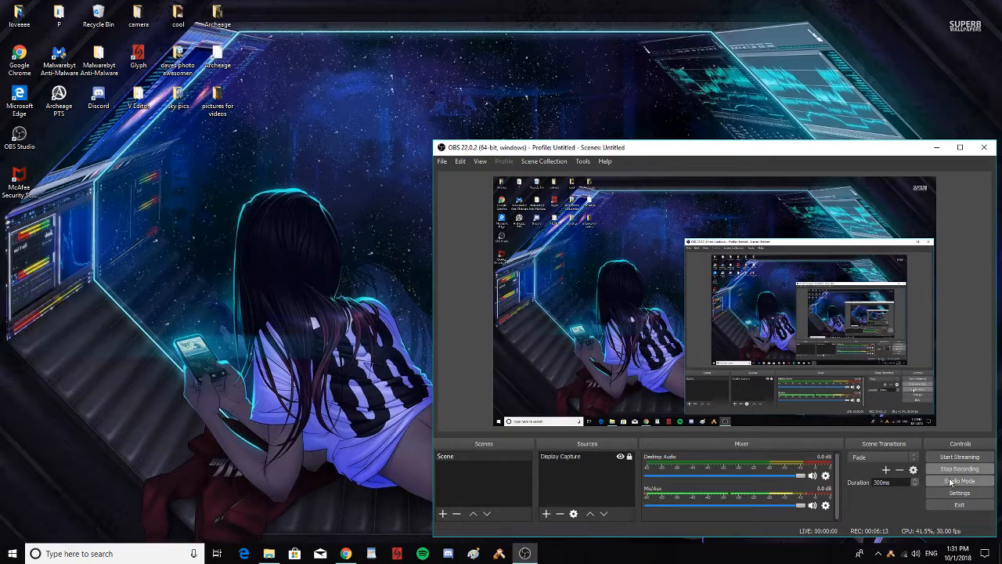